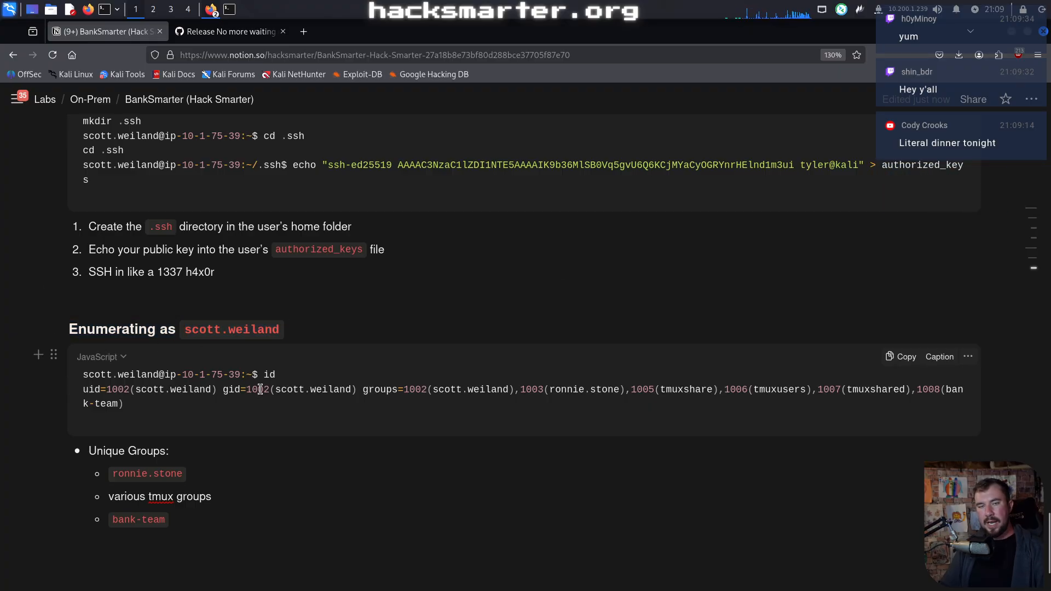
mouse_move(504, 278)
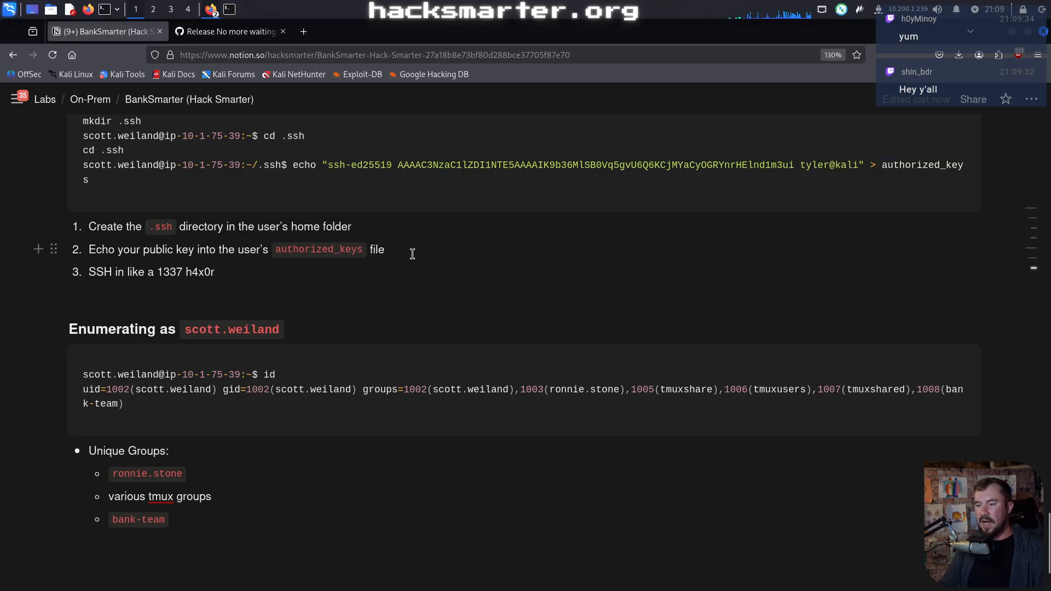
Step: Review the group list in the notes and start a new paragraph below it
click(277, 389)
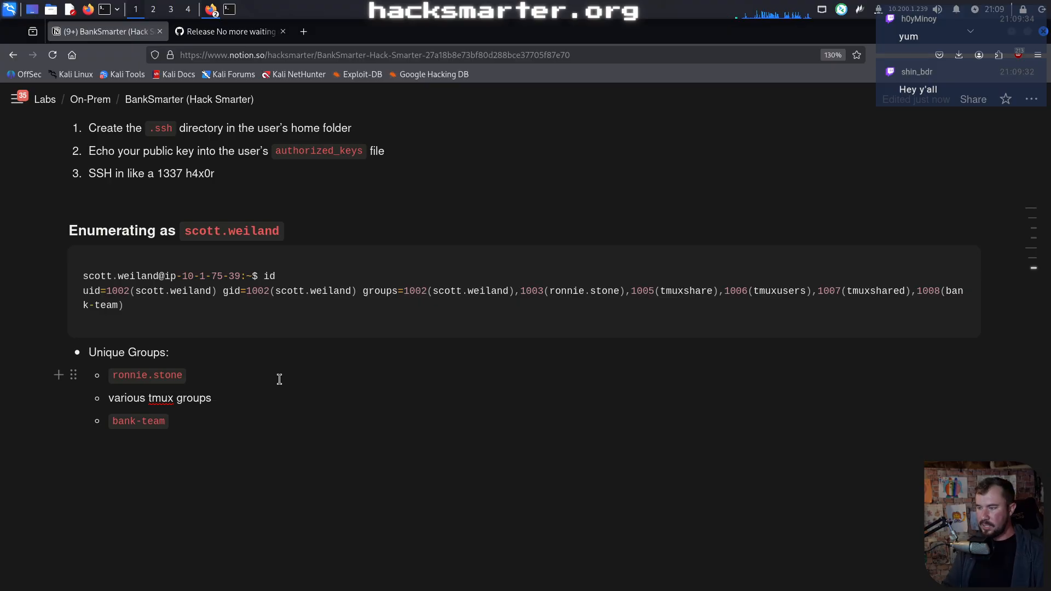
click(190, 375)
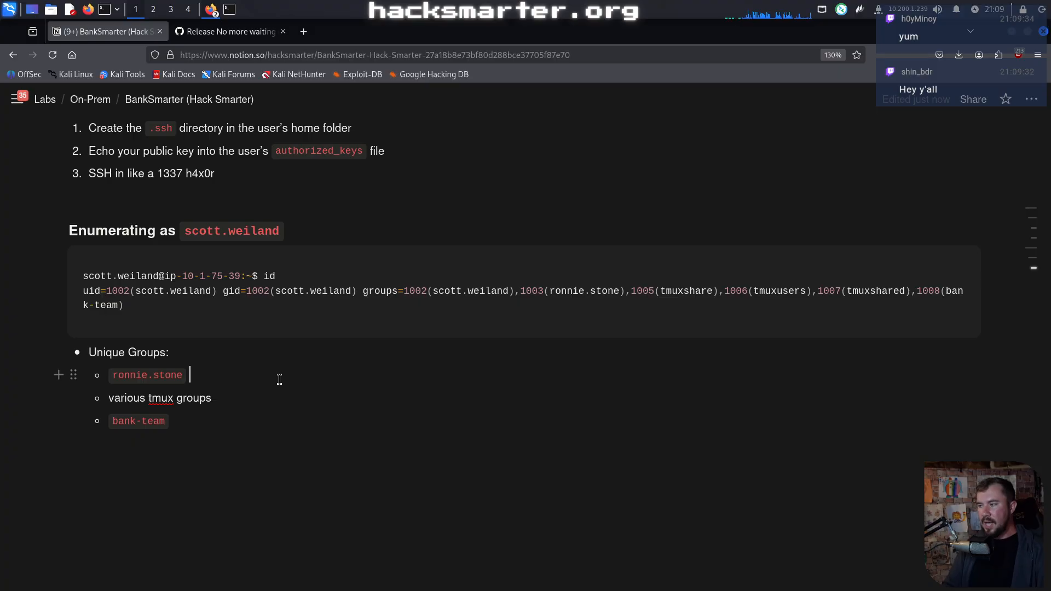
mouse_move(177, 426)
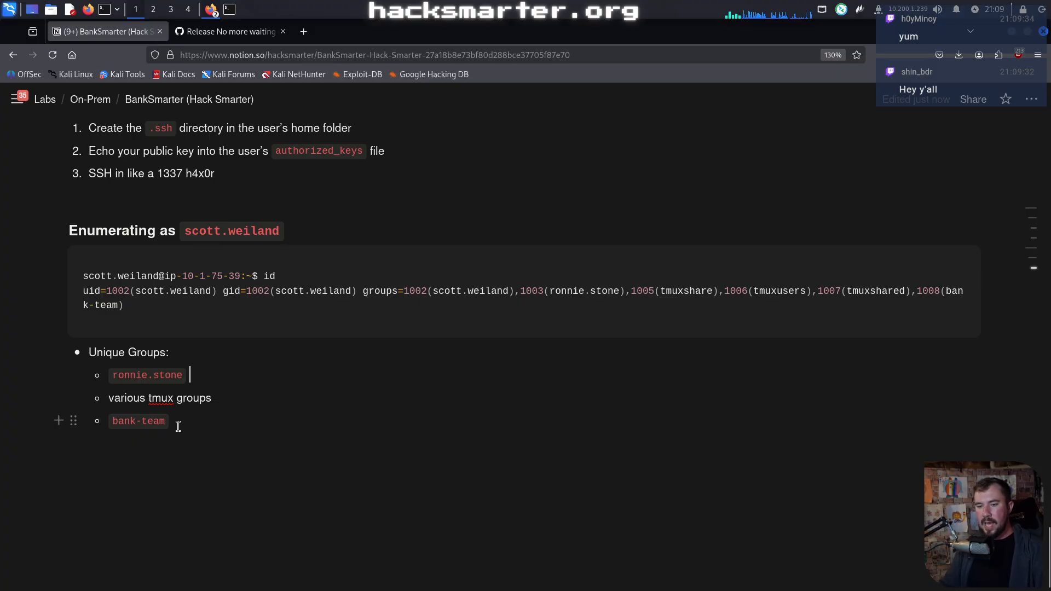
scroll(up, 3)
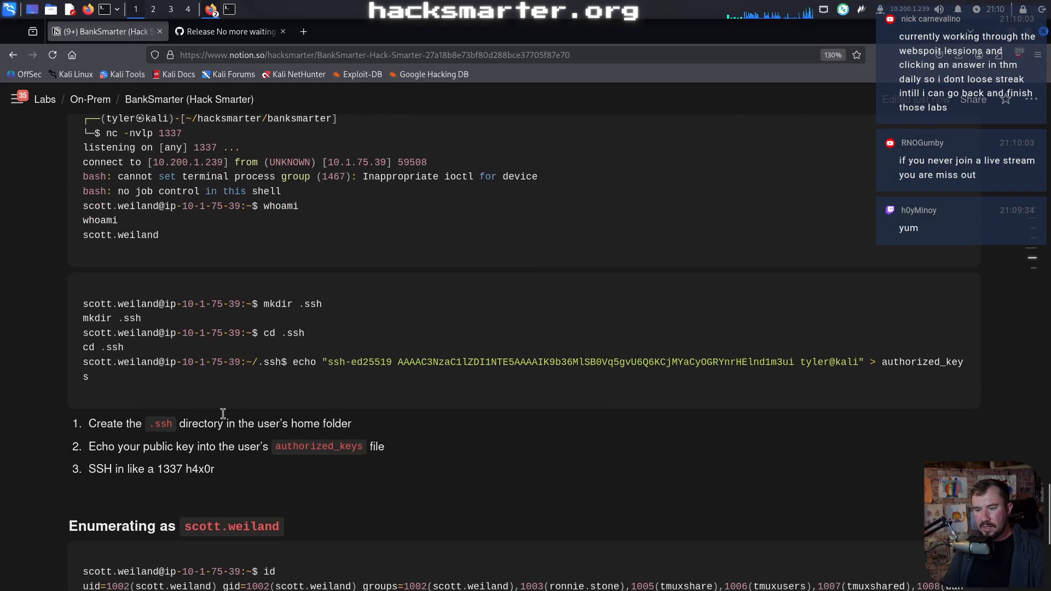
scroll(down, 3)
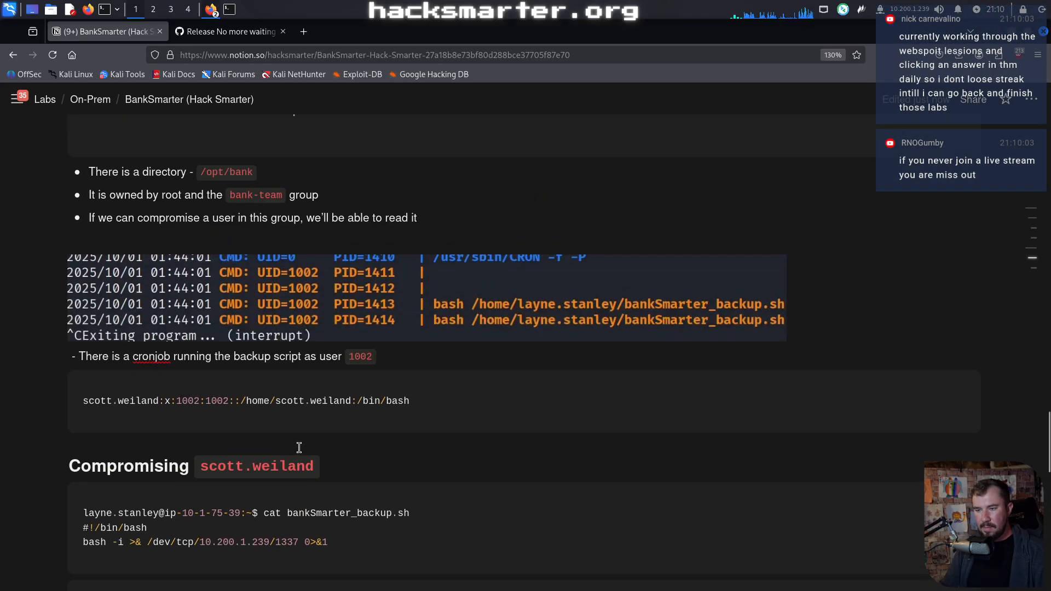
scroll(up, 3)
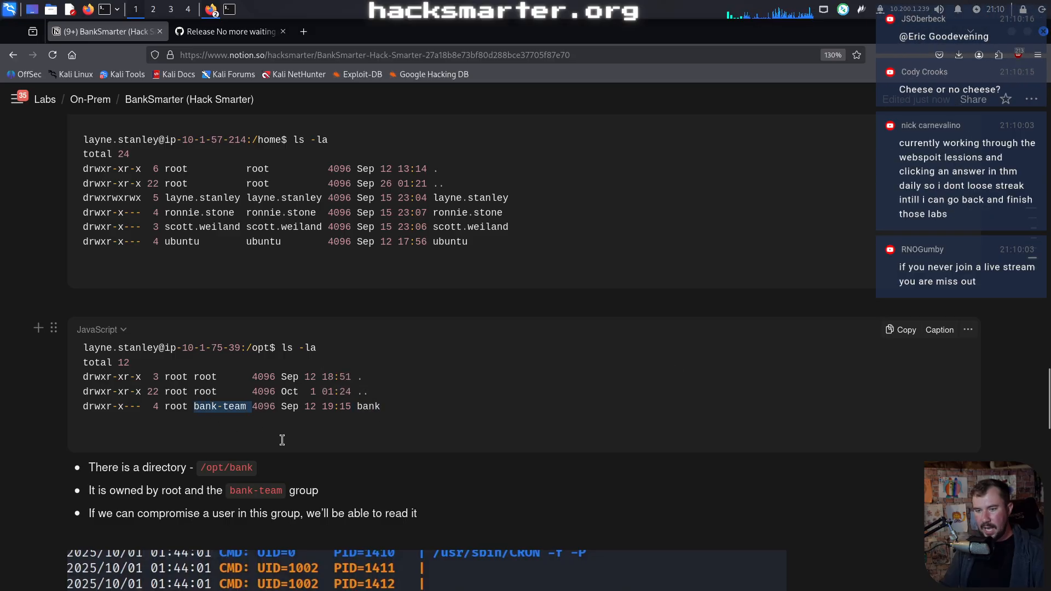
scroll(down, 3)
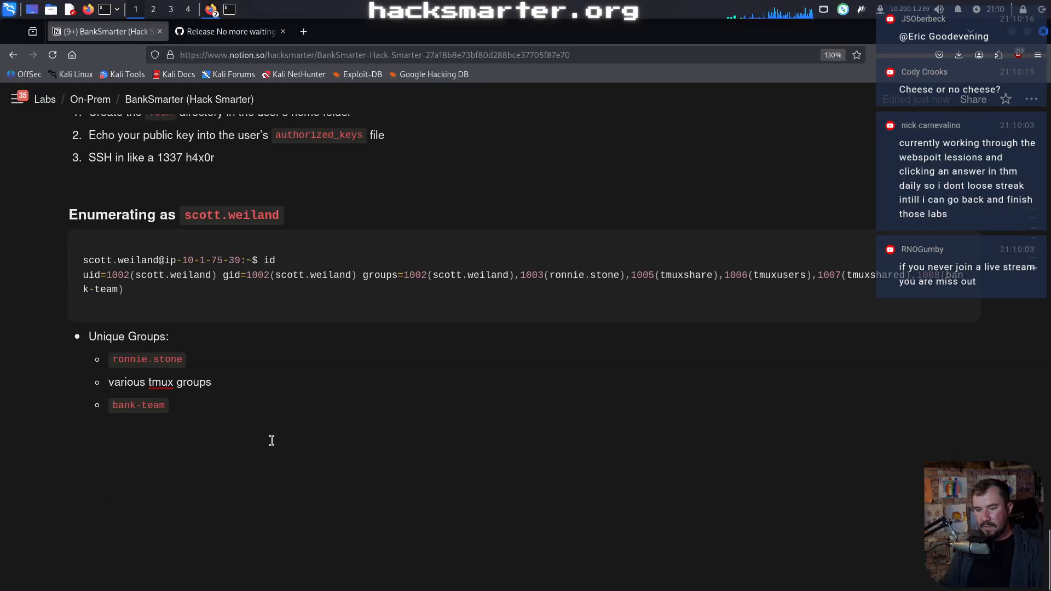
click(203, 428)
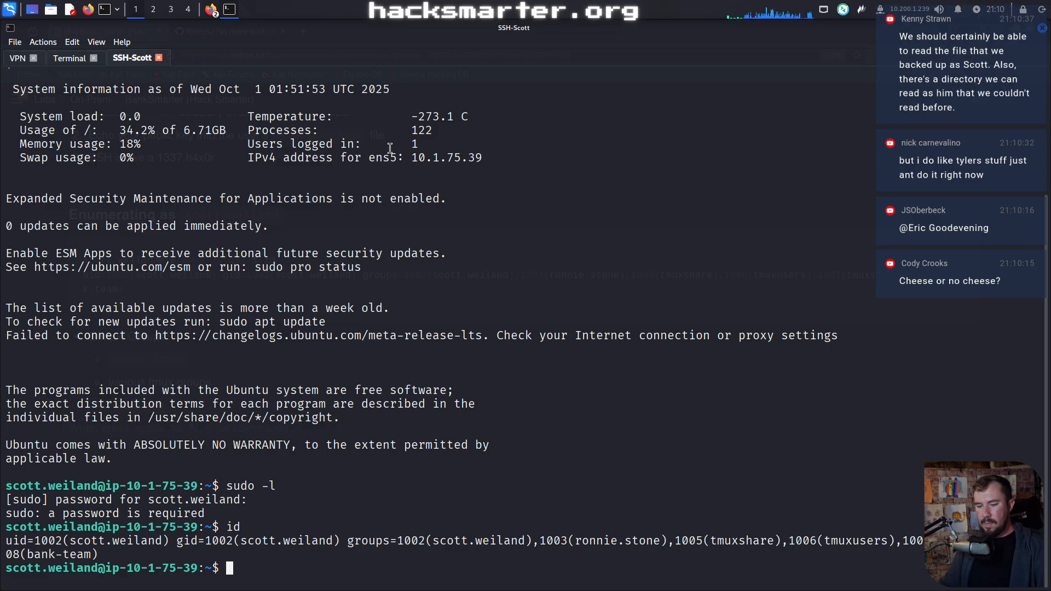
Step: Enter /opt/bank and run ./start_ronnie_tmux.sh, which fails with permission denied
text(cd ~)
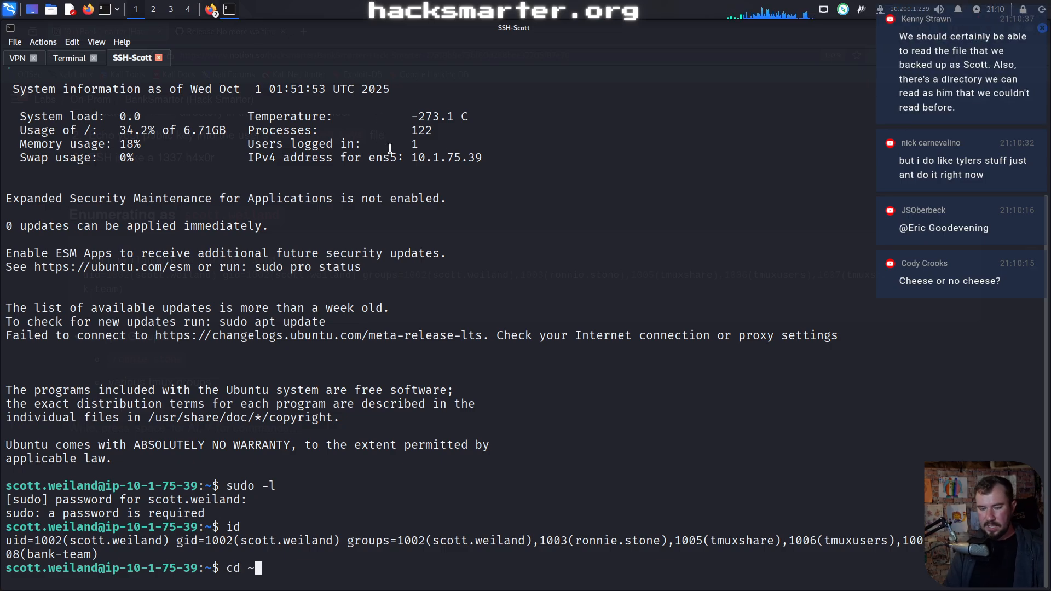
key(BackSpace)
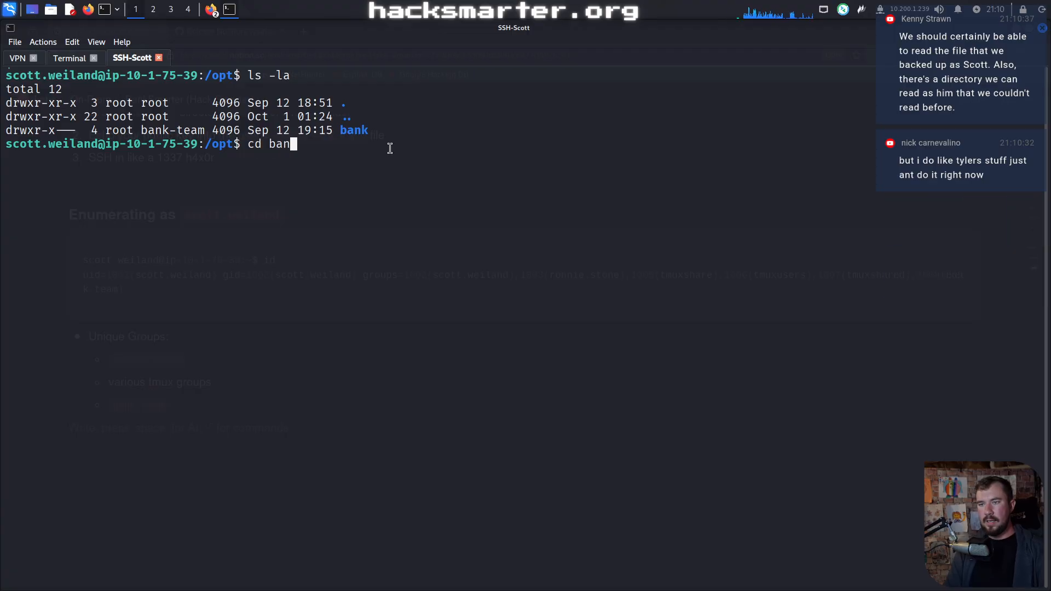
key(Return)
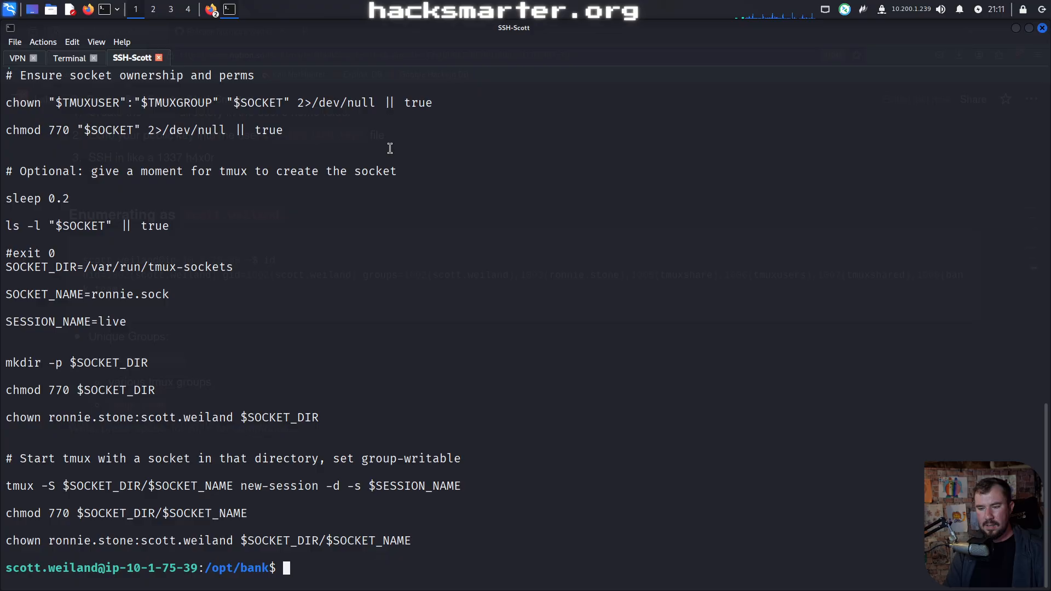
text(c)
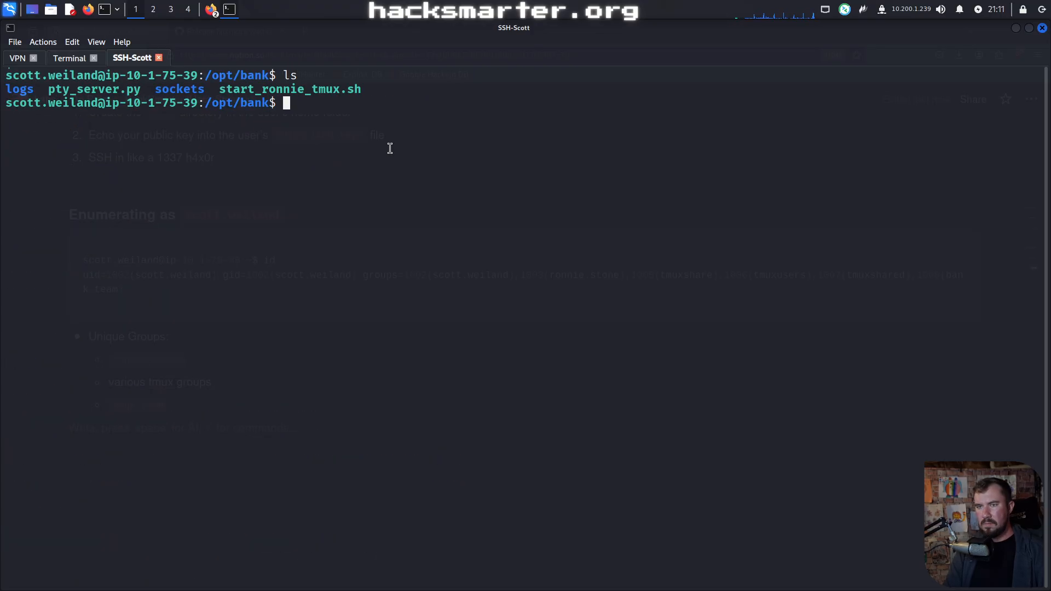
key(Return)
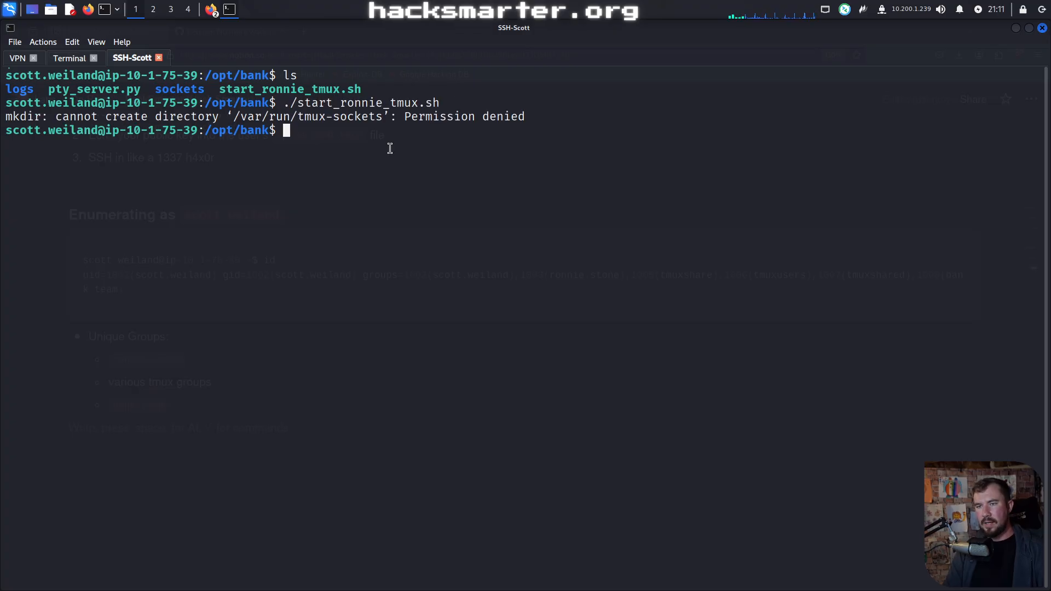
Step: Inspect the logs folder, then the sockets folder, which holds live.sock
text(cd logs)
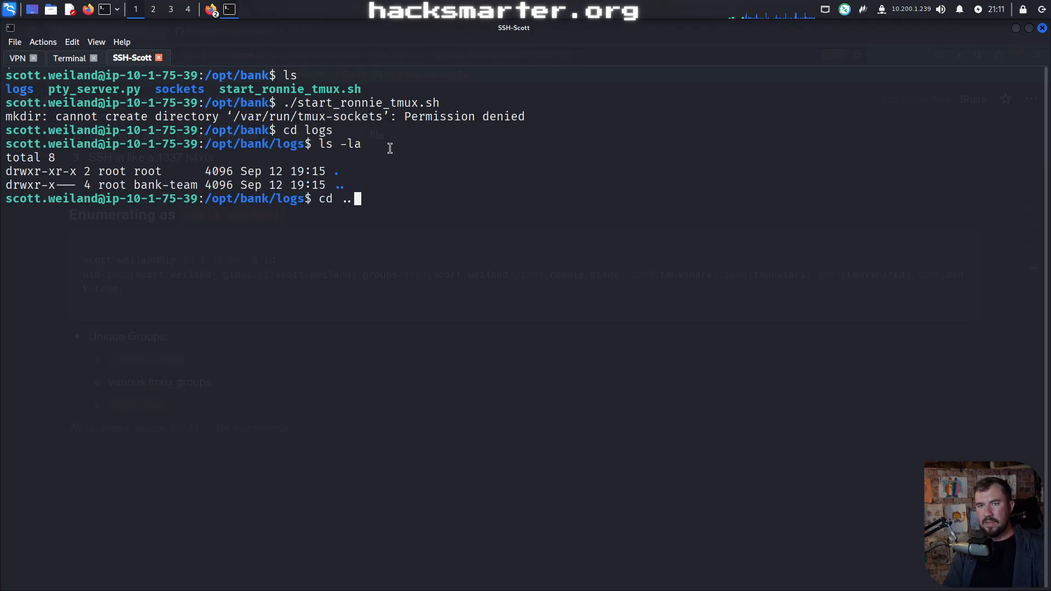
key(Return)
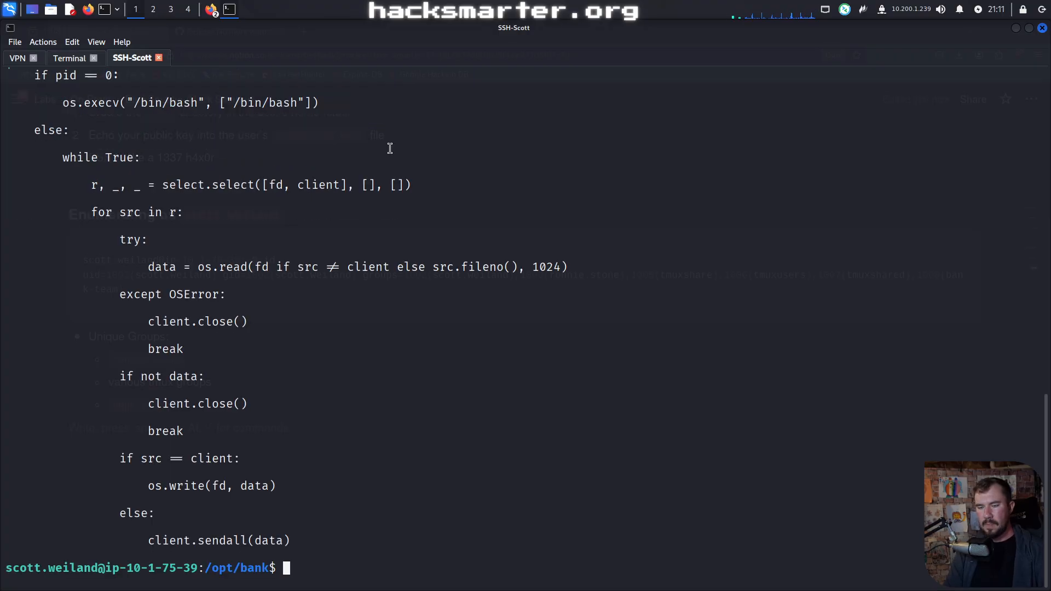
text(cd sockets)
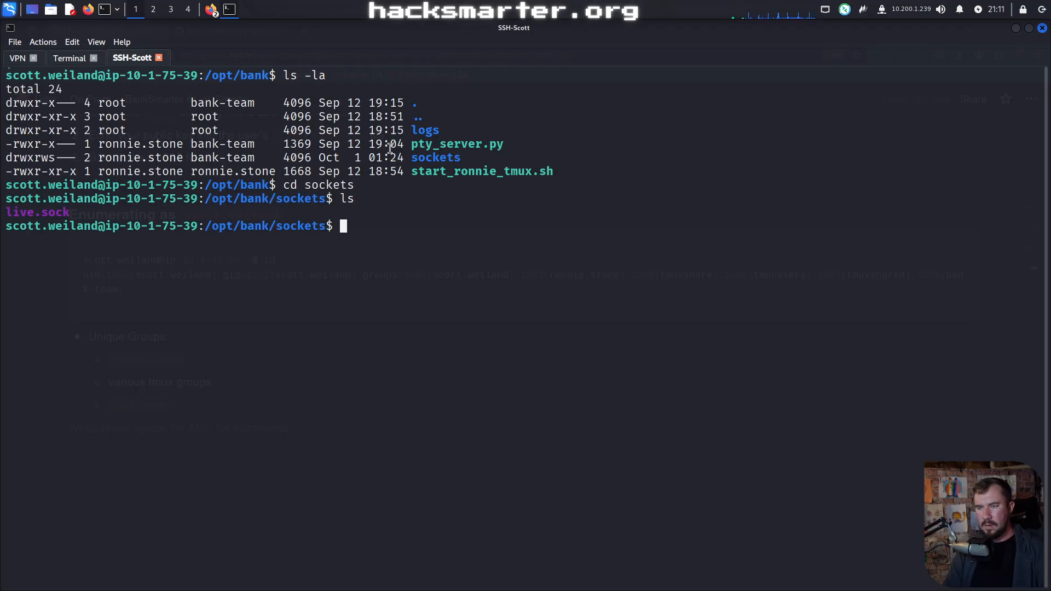
key(Return)
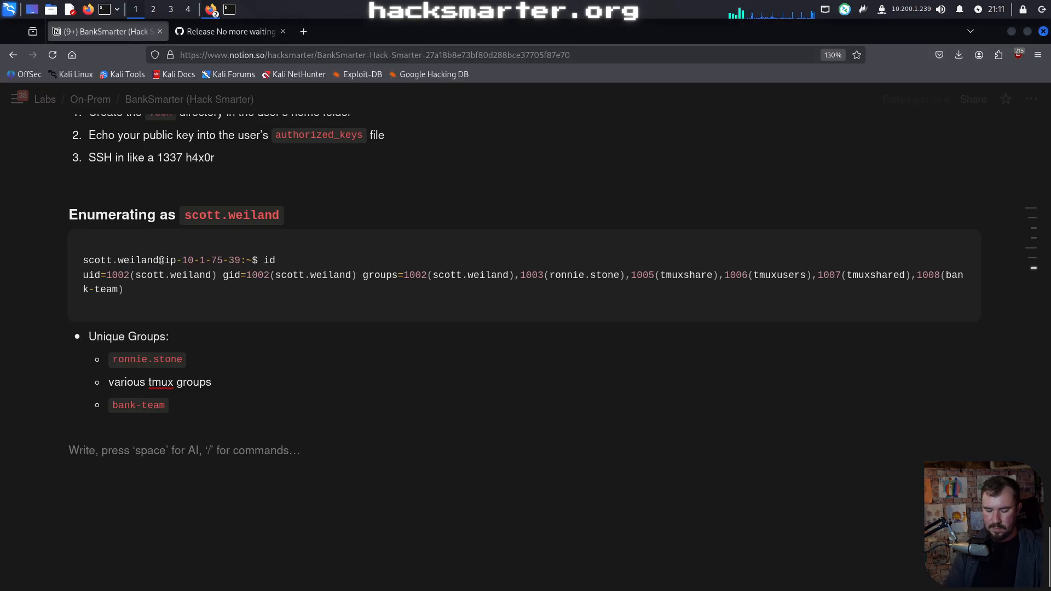
Step: Write a sentence introducing the `/opt/bank` directory found before, path as inline code
text(Looking at that `)
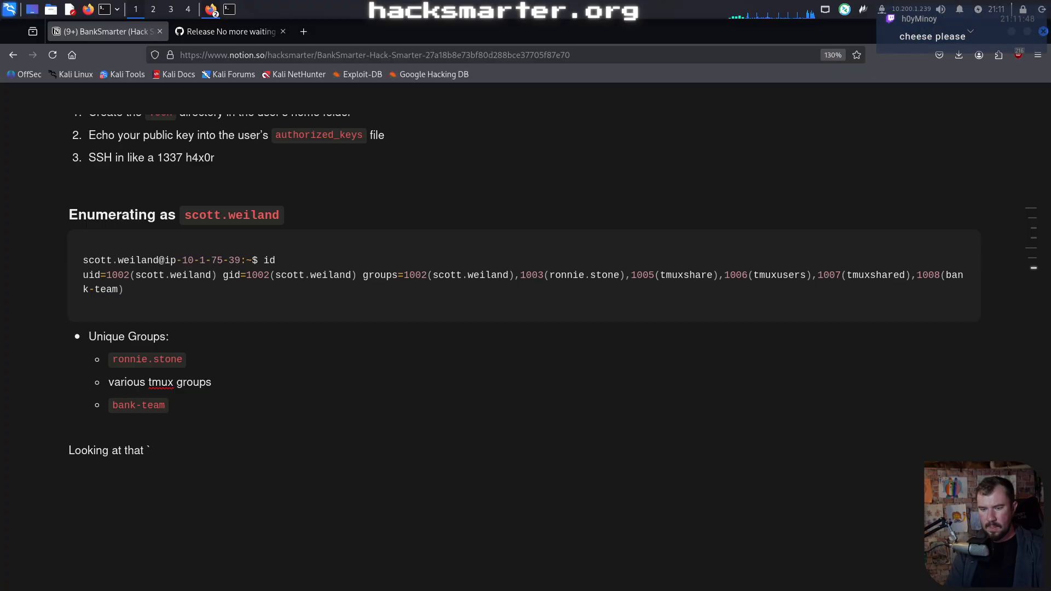
text(/opt/bank d)
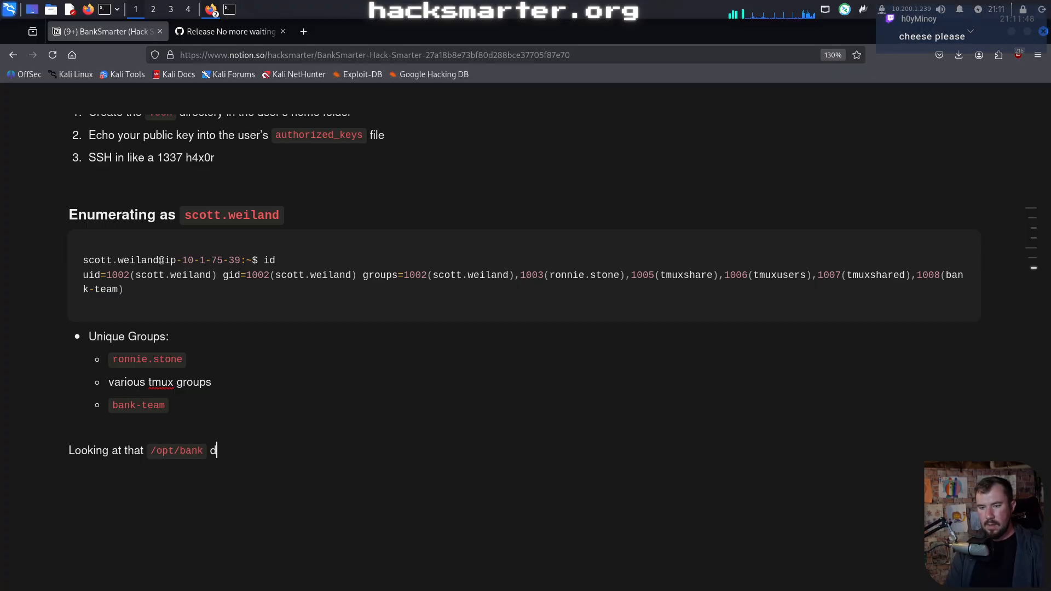
text(irectory we found before...)
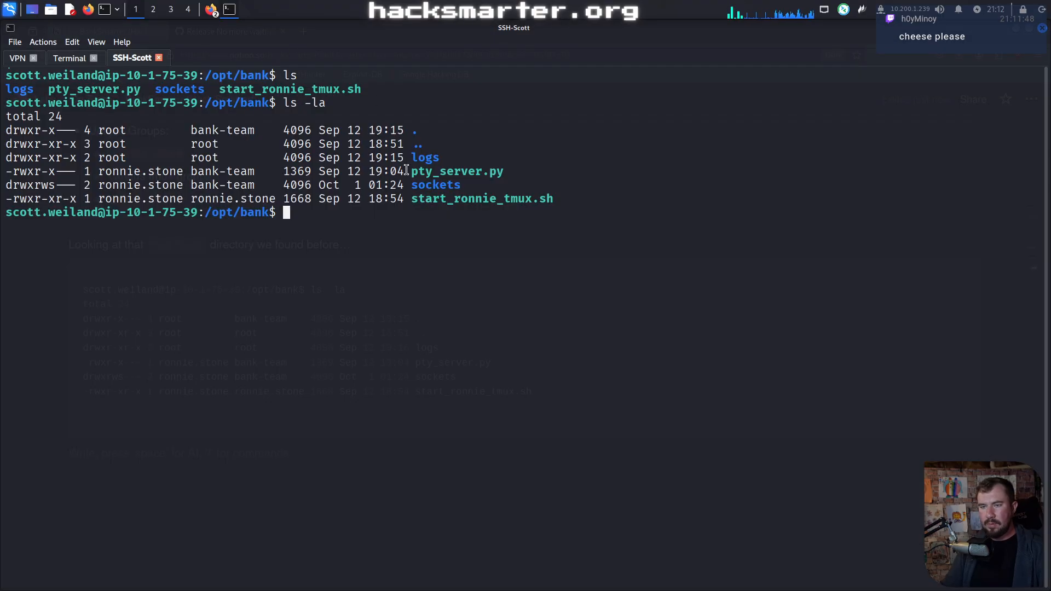
Step: List scott.weiland's home dotfiles, check sudo -l, and select the .bash_history name
text(cd ~)
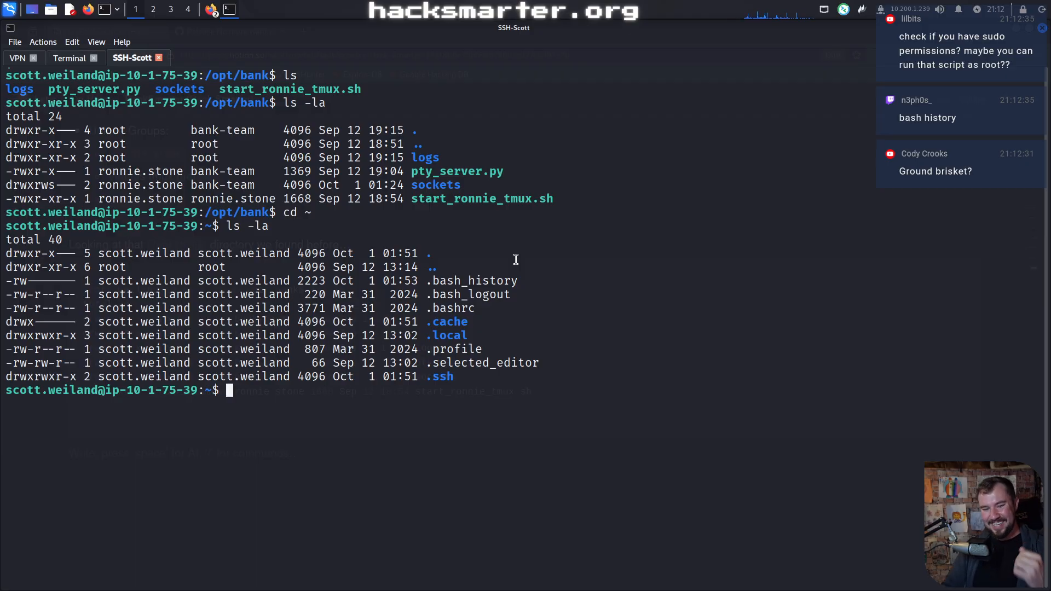
text(sudo -l)
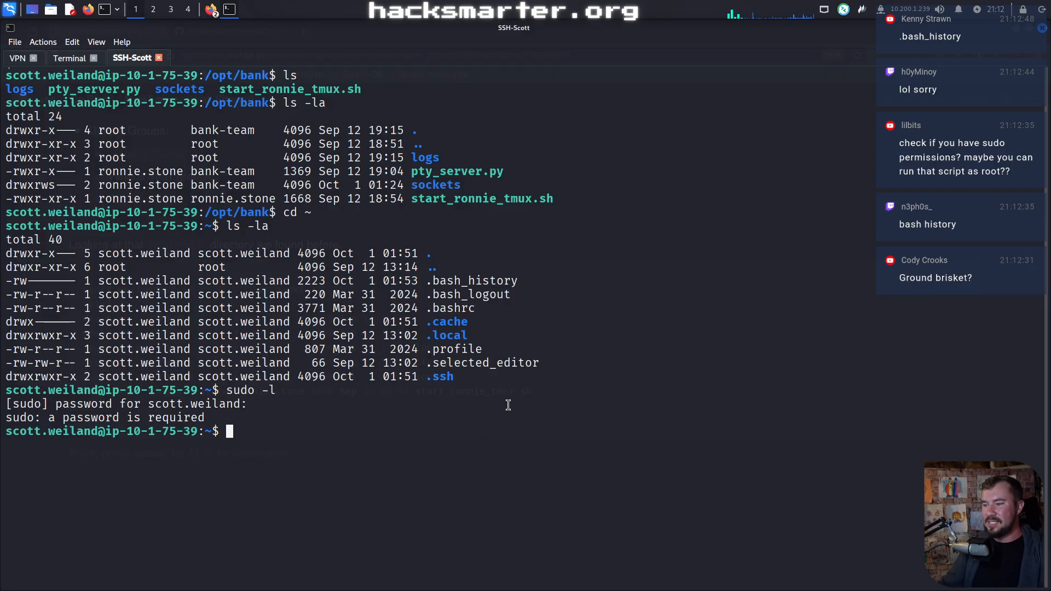
double_click(472, 280)
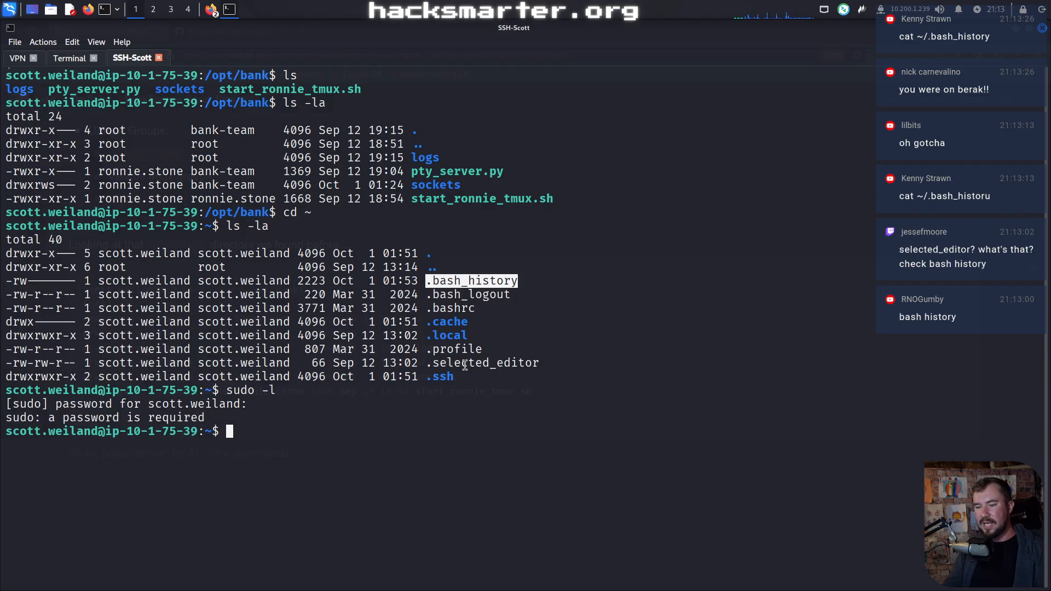
text(c)
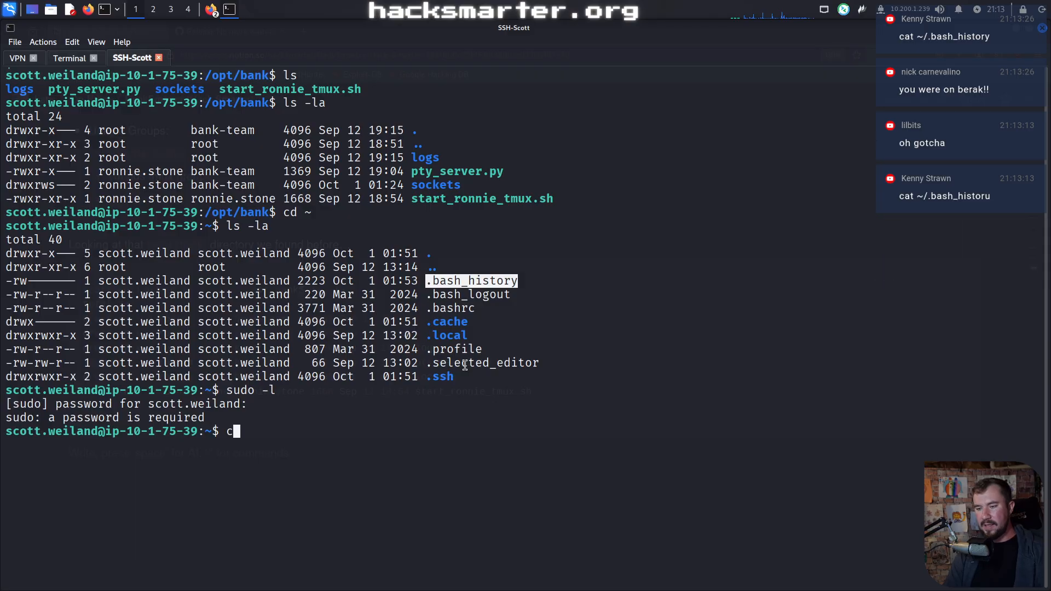
text(at .bash)
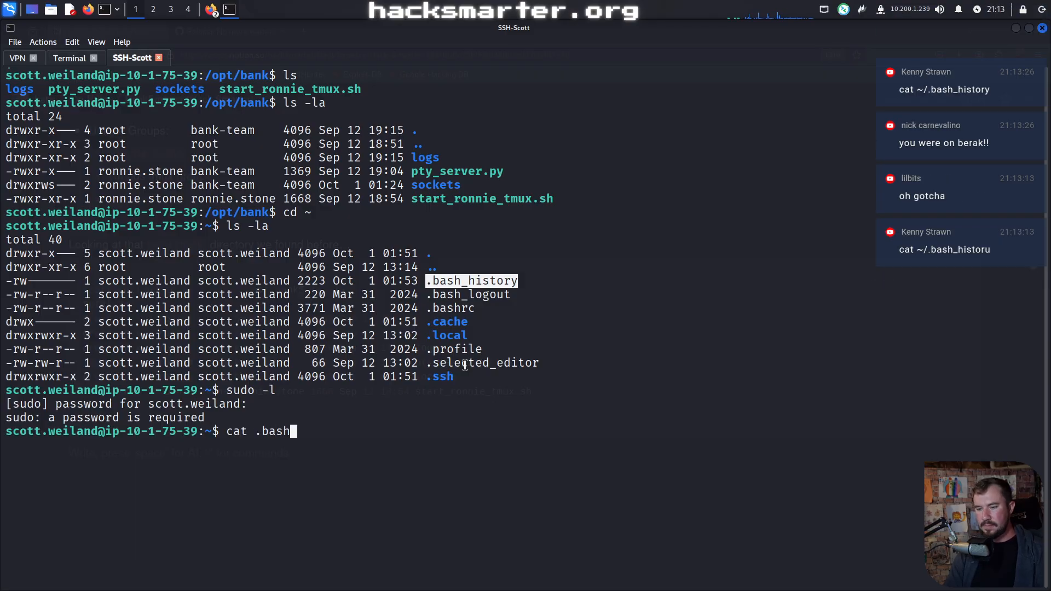
key(Return)
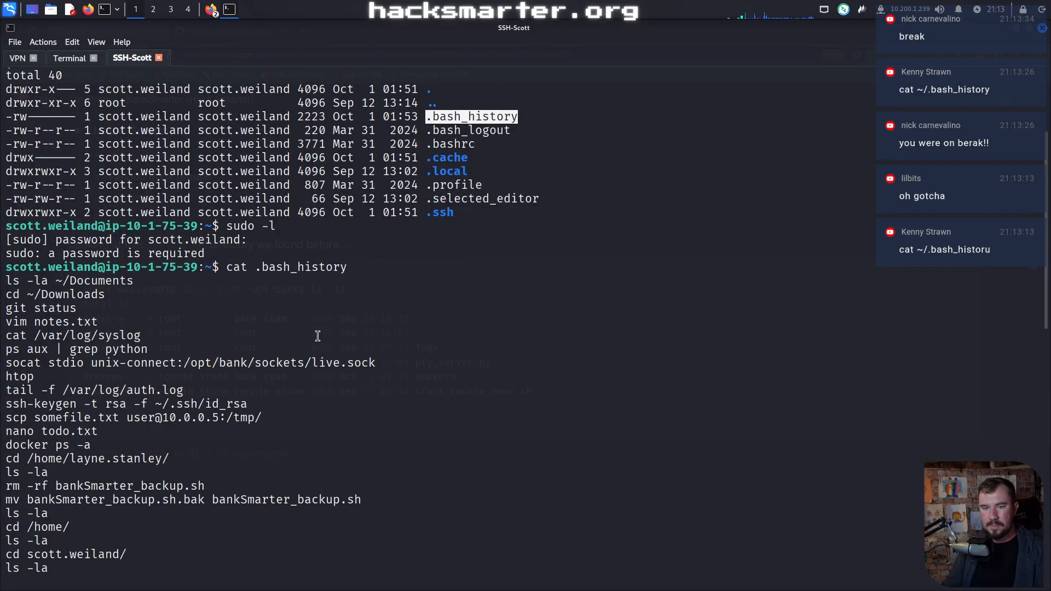
mouse_move(126, 290)
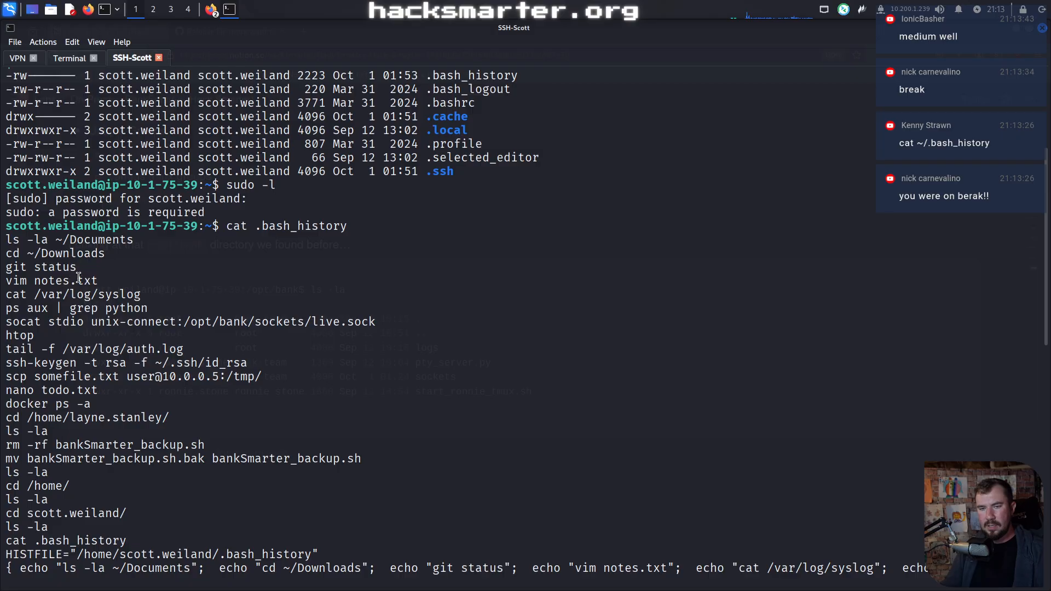
mouse_move(156, 307)
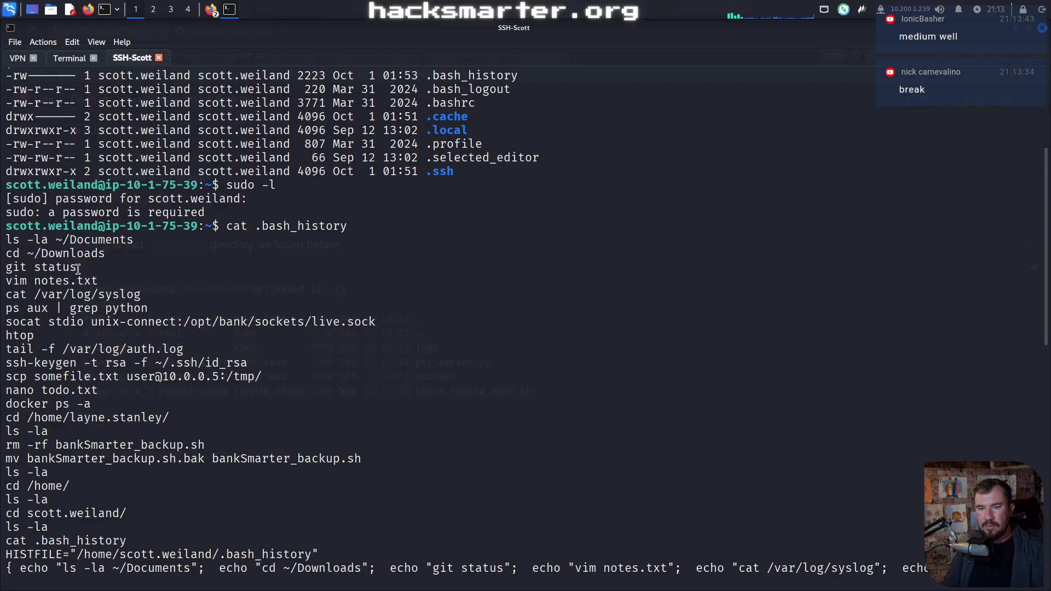
double_click(56, 281)
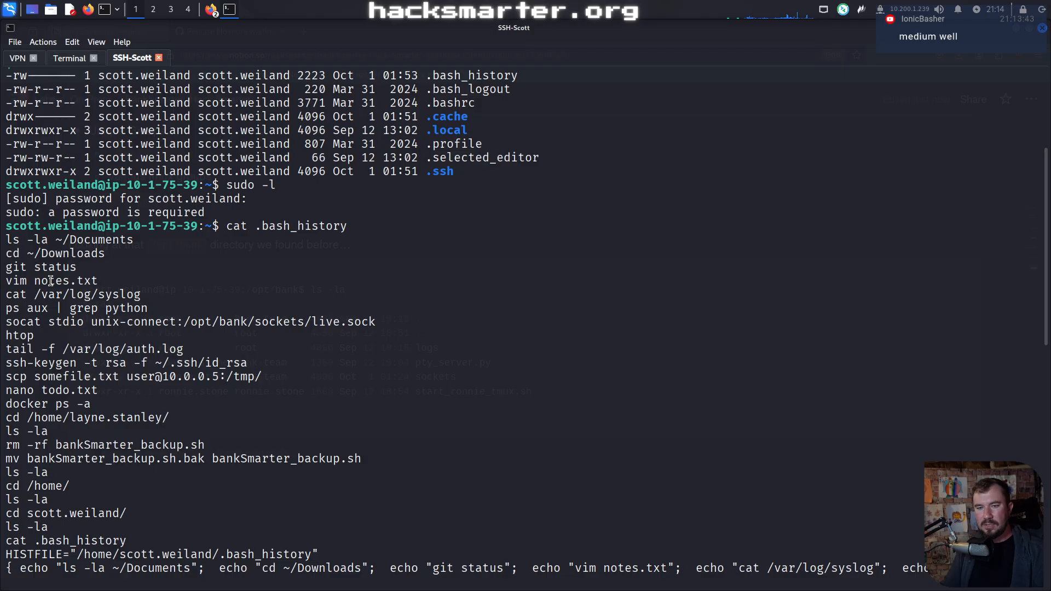
mouse_move(66, 322)
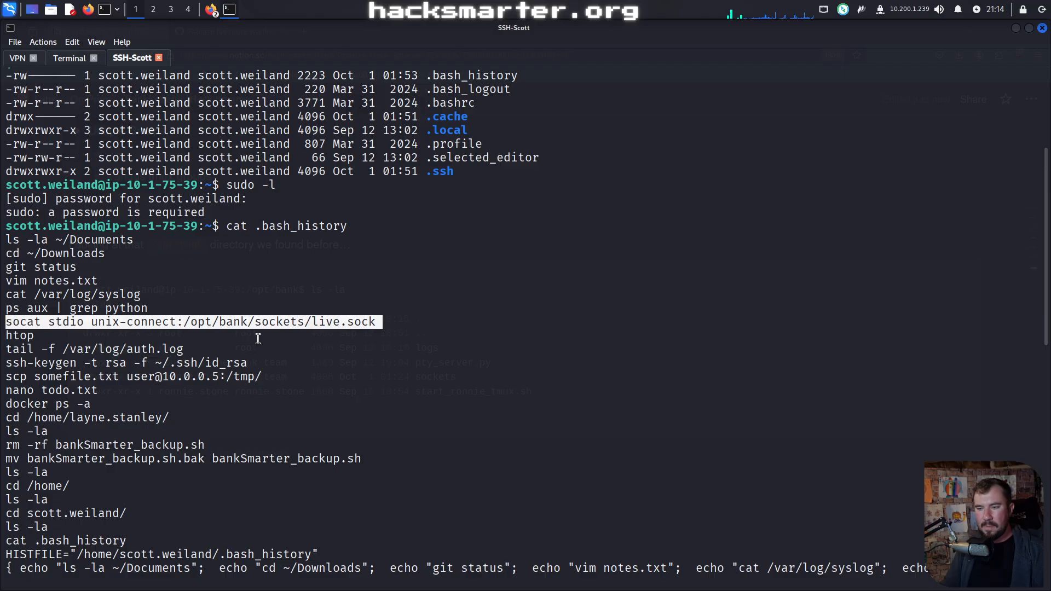
right_click(258, 338)
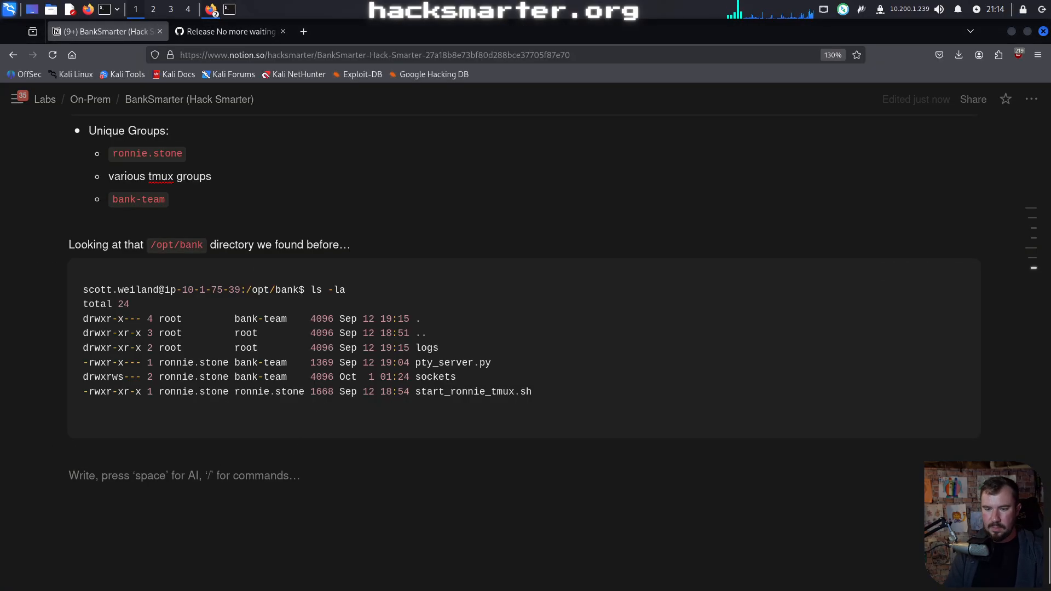
Step: Write "Looking at `.bash_history" below the /opt/bank directory listing
text(Looking at `.ba)
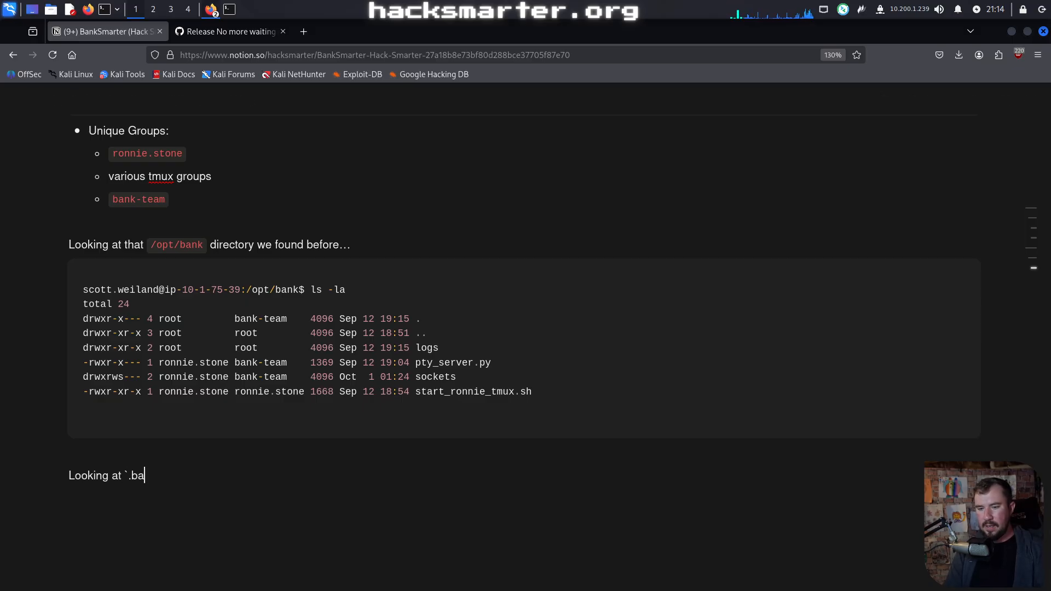
text(sh_history)
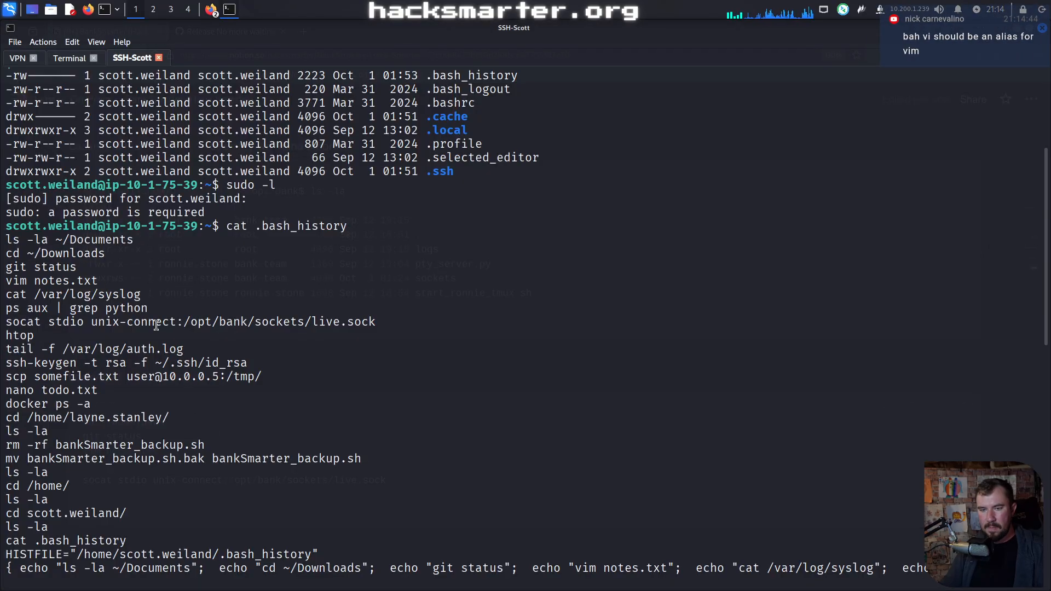
scroll(down, 3)
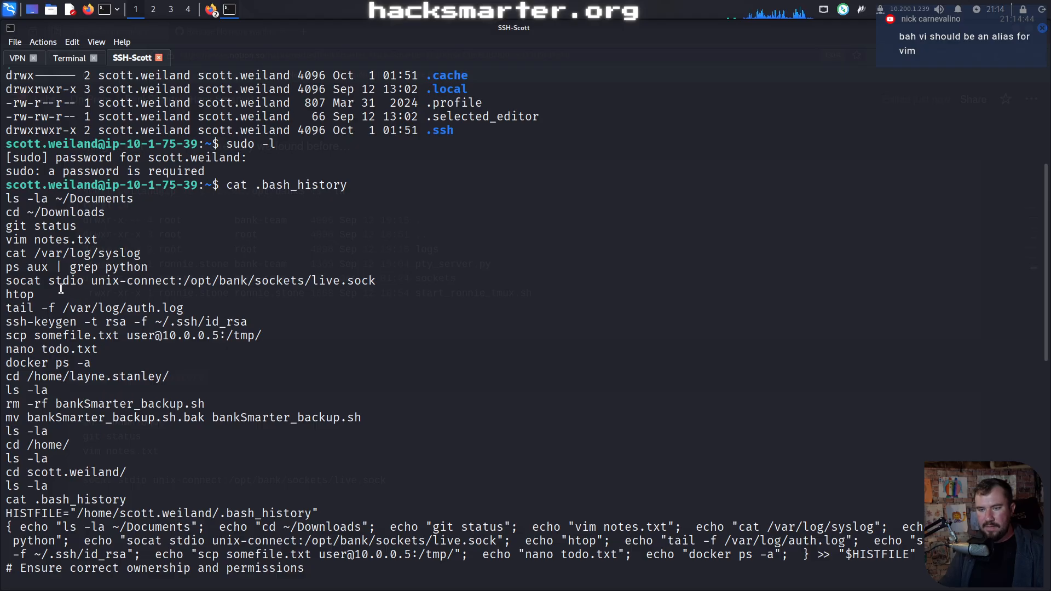
mouse_move(77, 314)
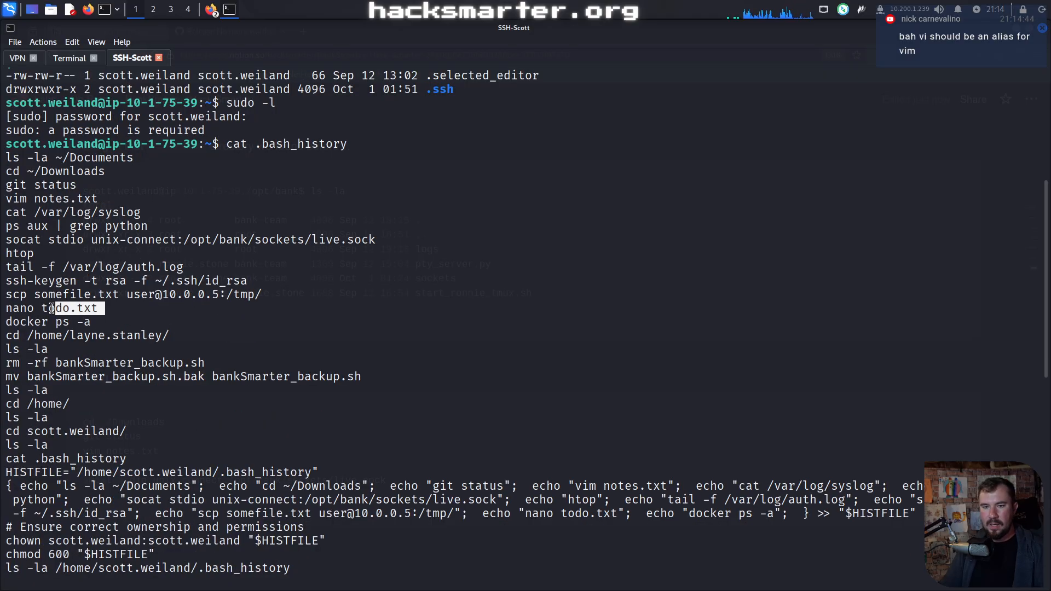
scroll(down, 3)
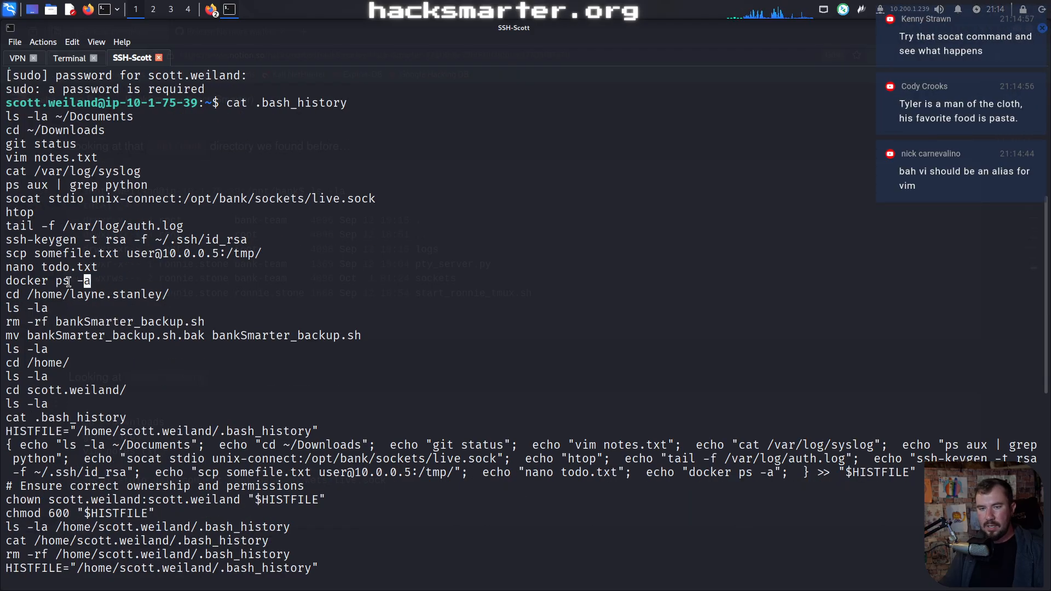
double_click(47, 280)
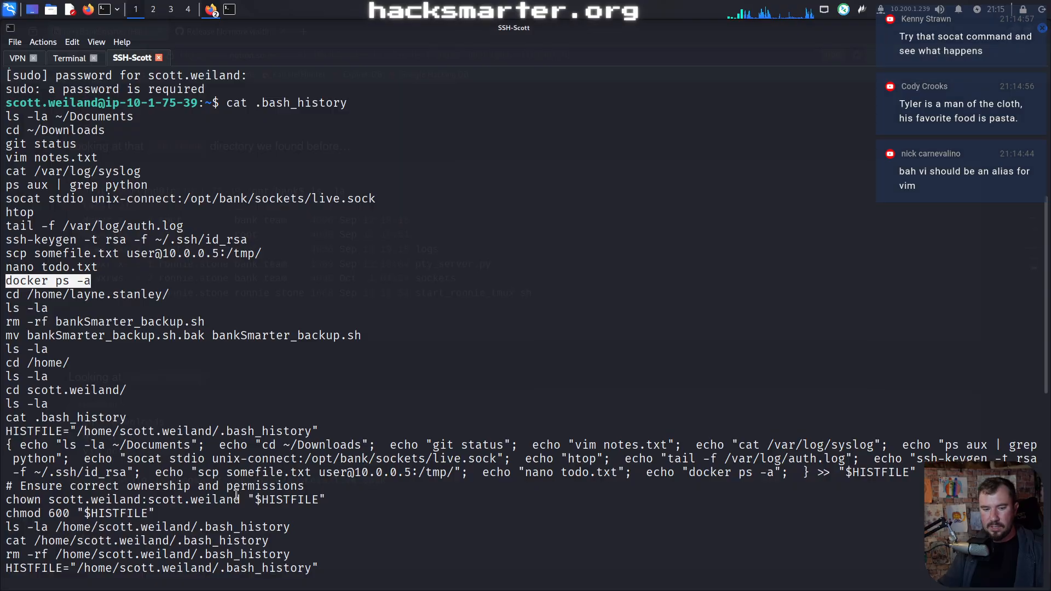
mouse_move(213, 400)
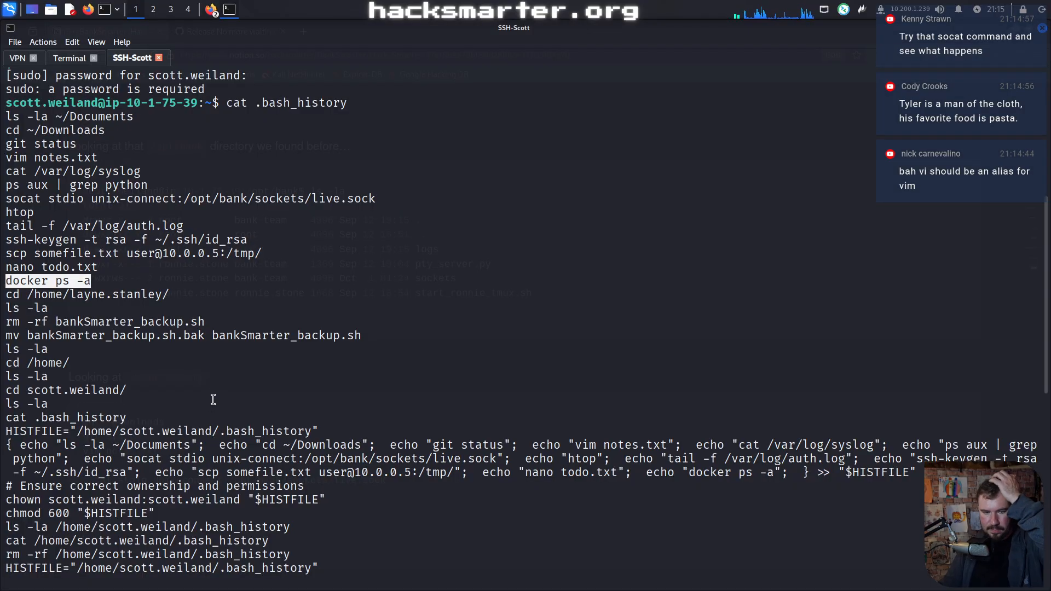
mouse_move(141, 356)
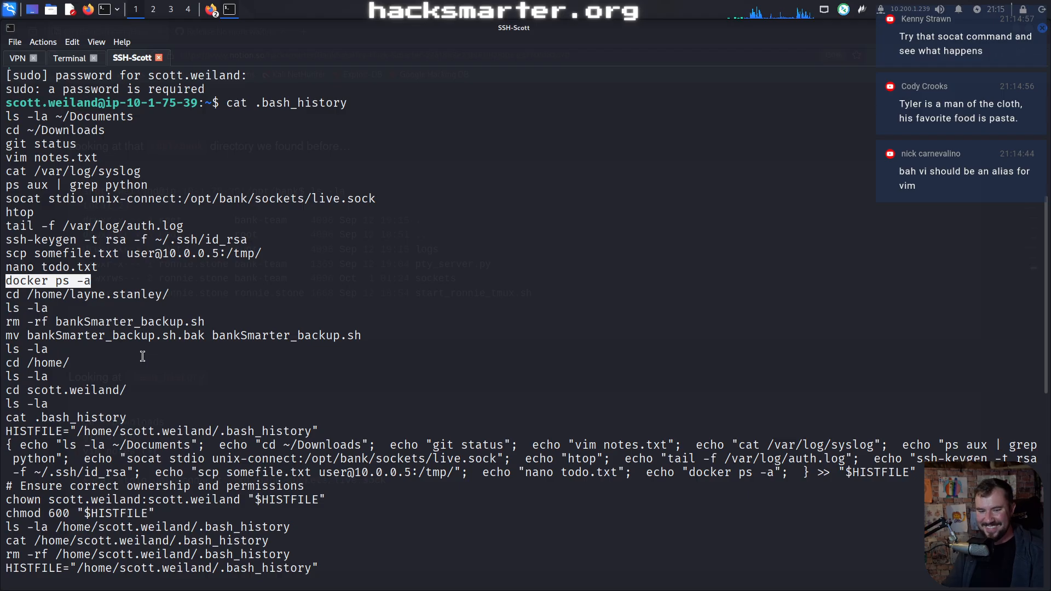
scroll(down, 3)
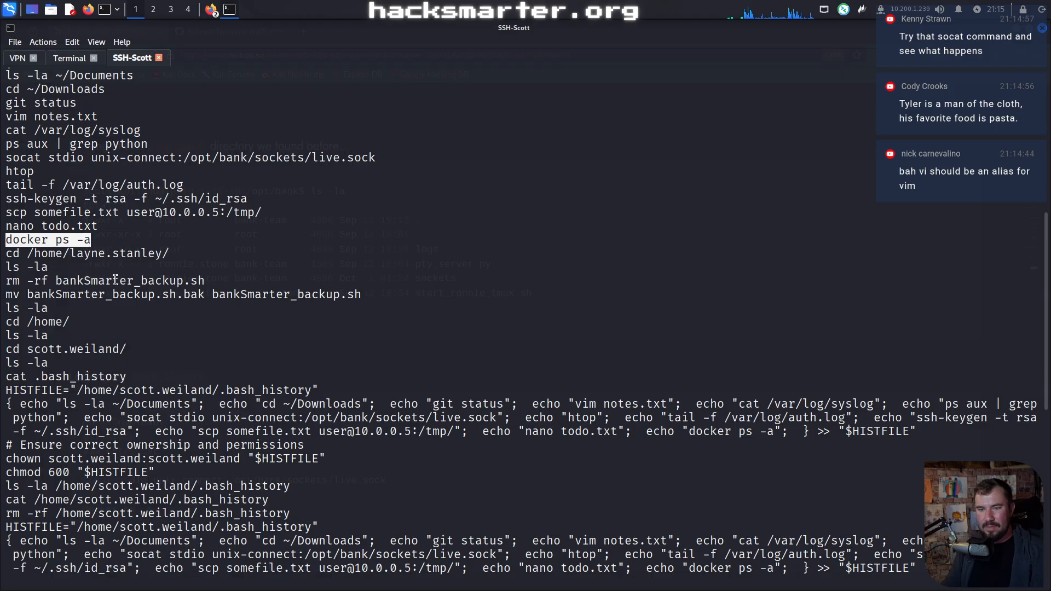
mouse_move(167, 329)
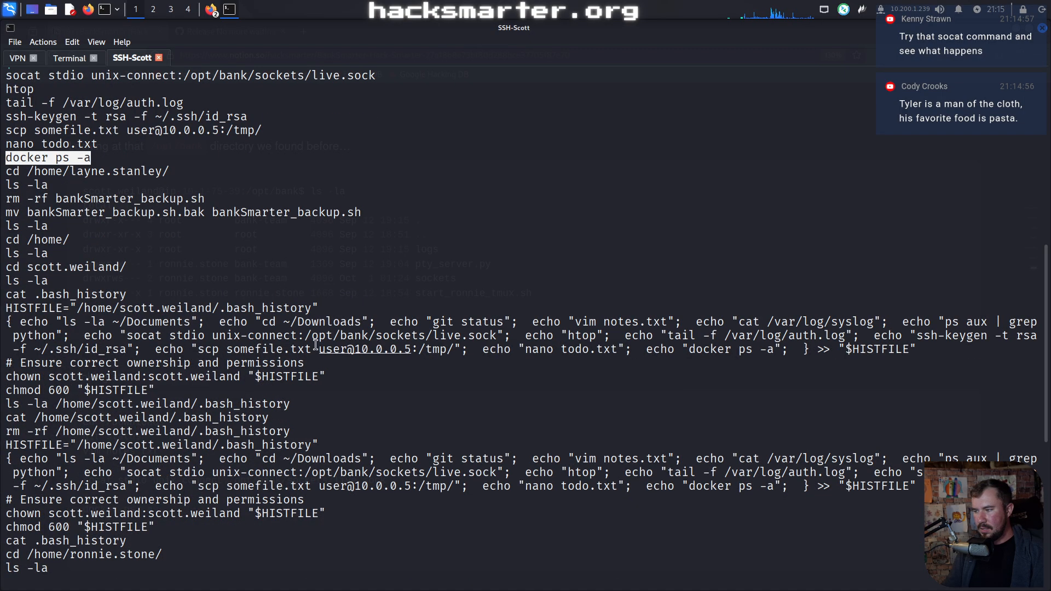
scroll(down, 3)
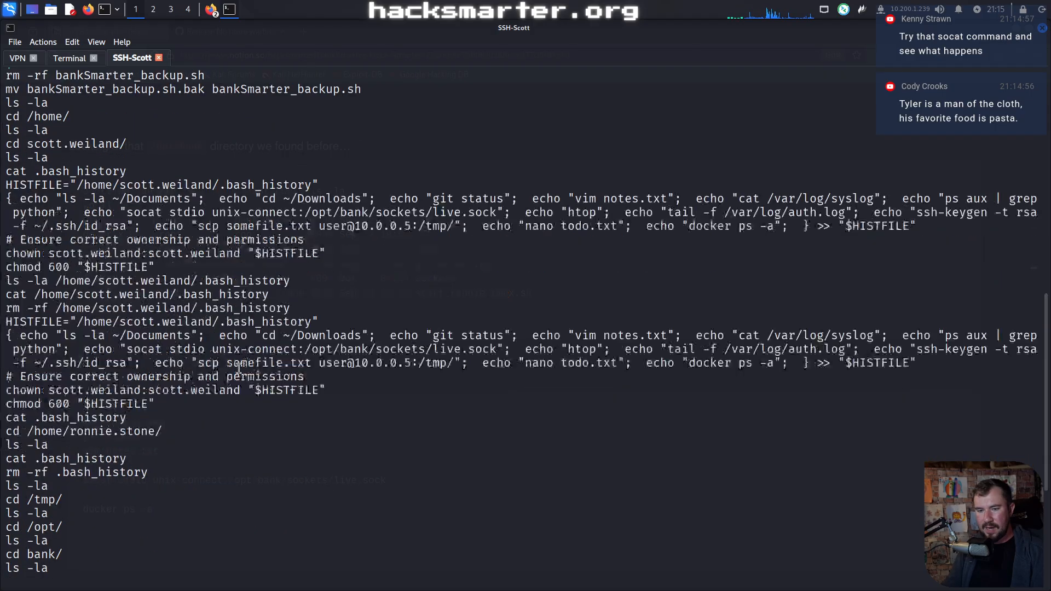
scroll(down, 3)
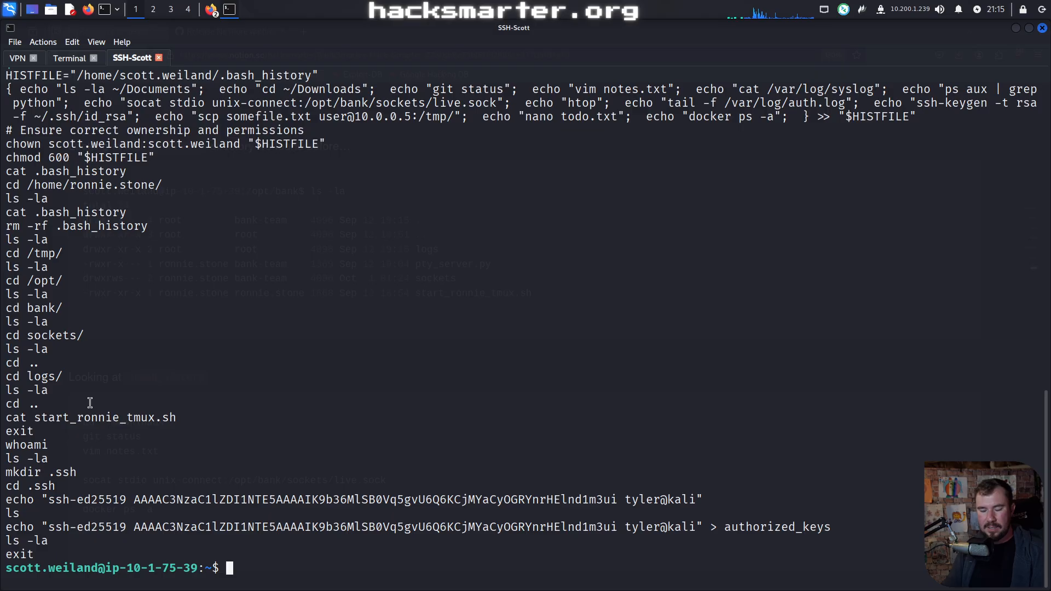
mouse_move(59, 395)
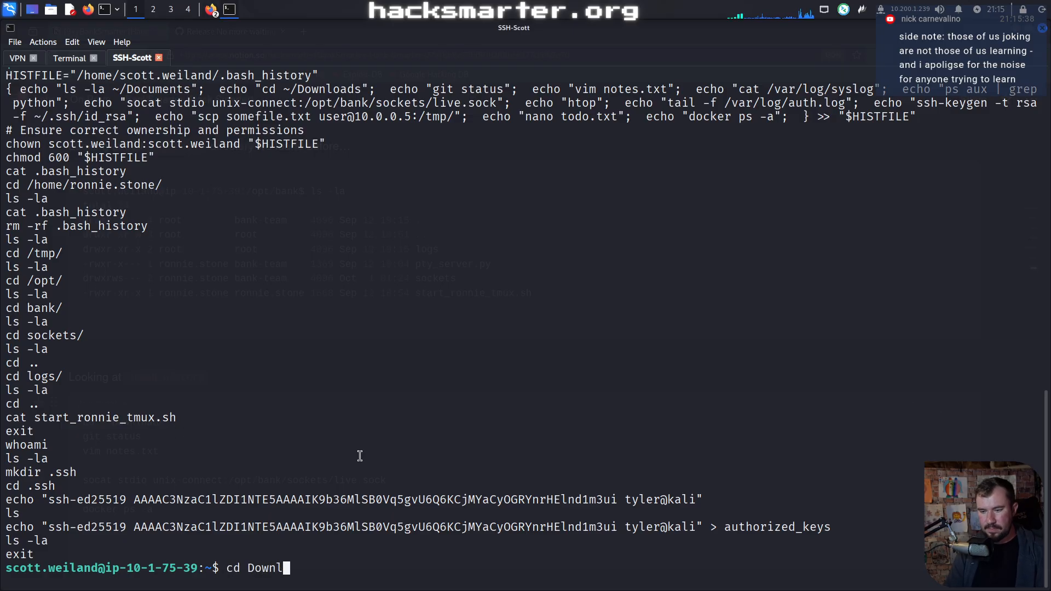
Step: Try entering Downloads, which does not exist, then return to the notes window
key(Return)
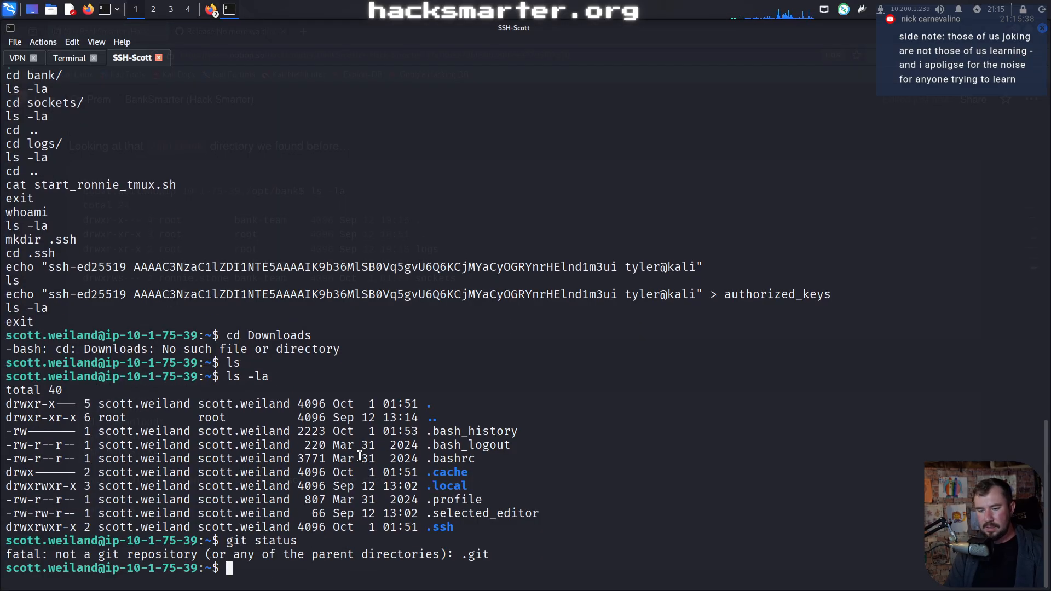
click(104, 32)
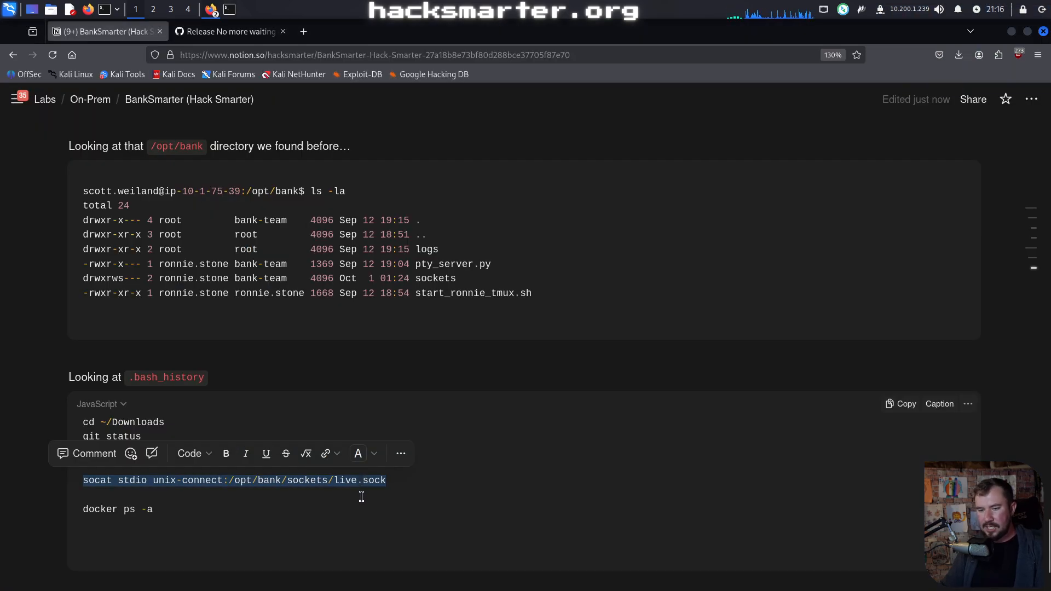
Step: Connect with socat stdio unix-connect:/opt/bank/sockets/live.sock to get a ronnie.stone shell
click(133, 58)
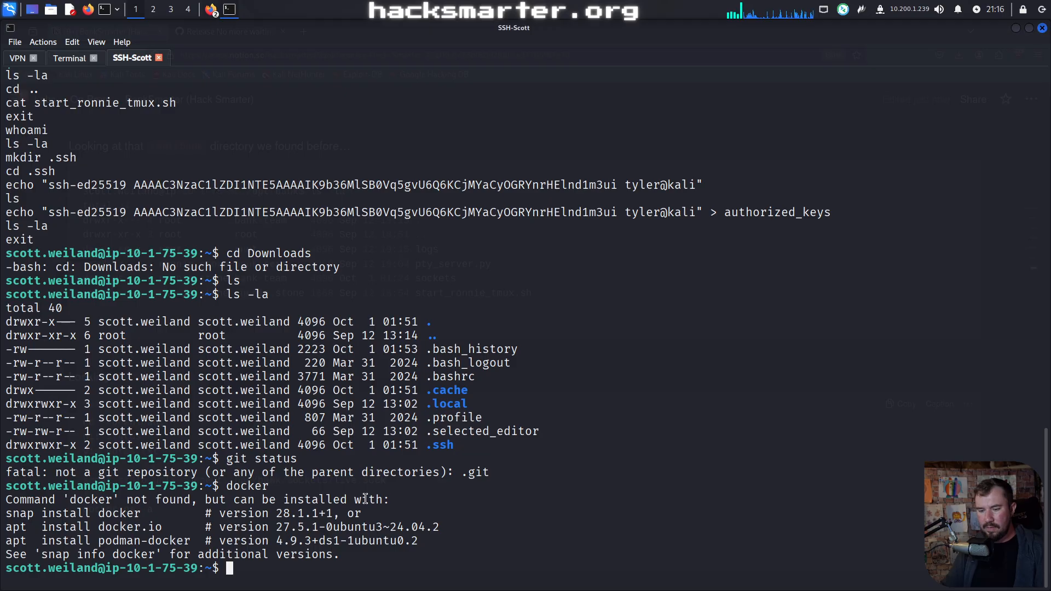
text(socat stdio unix-connect:/opt/bank/sockets/live.sock)
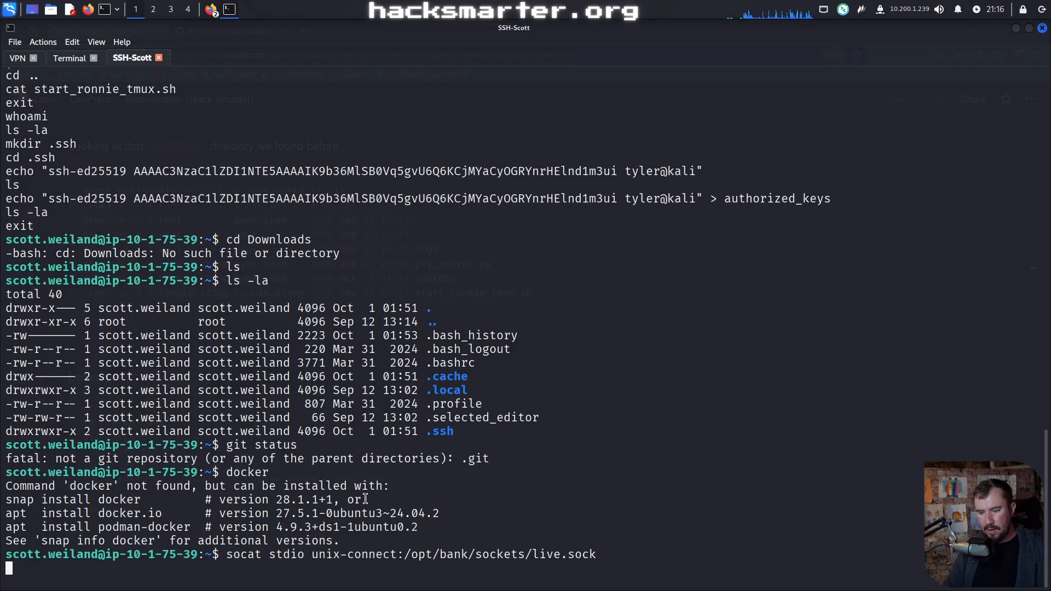
key(Return)
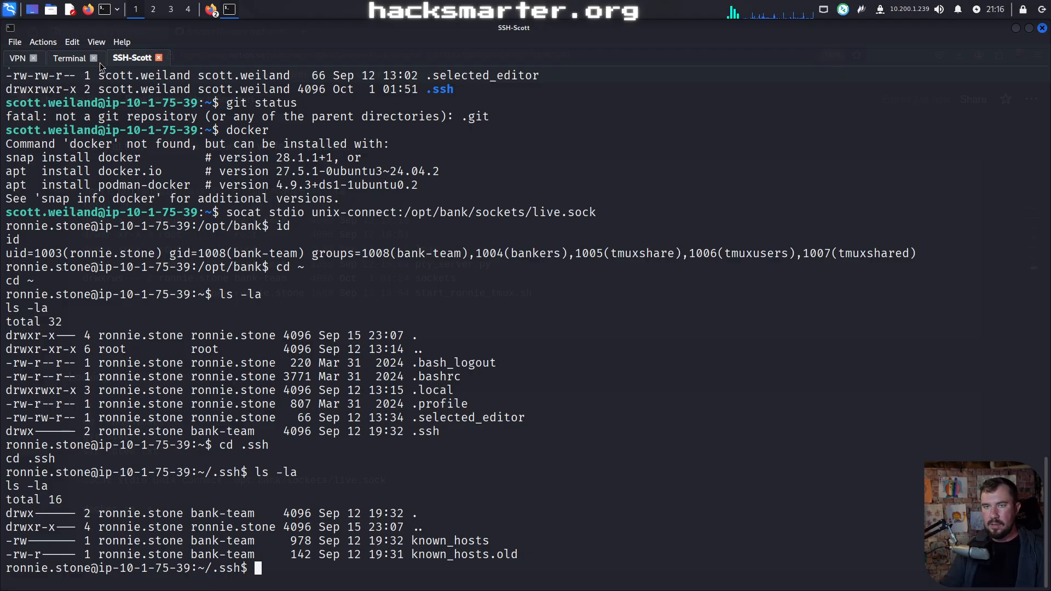
Step: In a fresh local shell, print the tyler@kali ed25519 public key from ~/.ssh and copy it
click(68, 57)
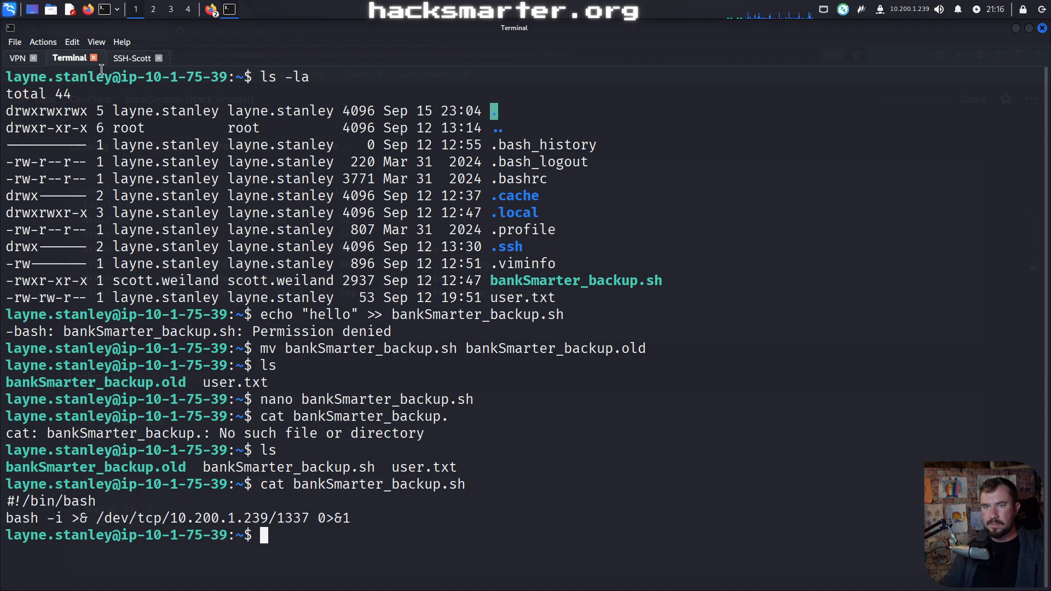
click(257, 57)
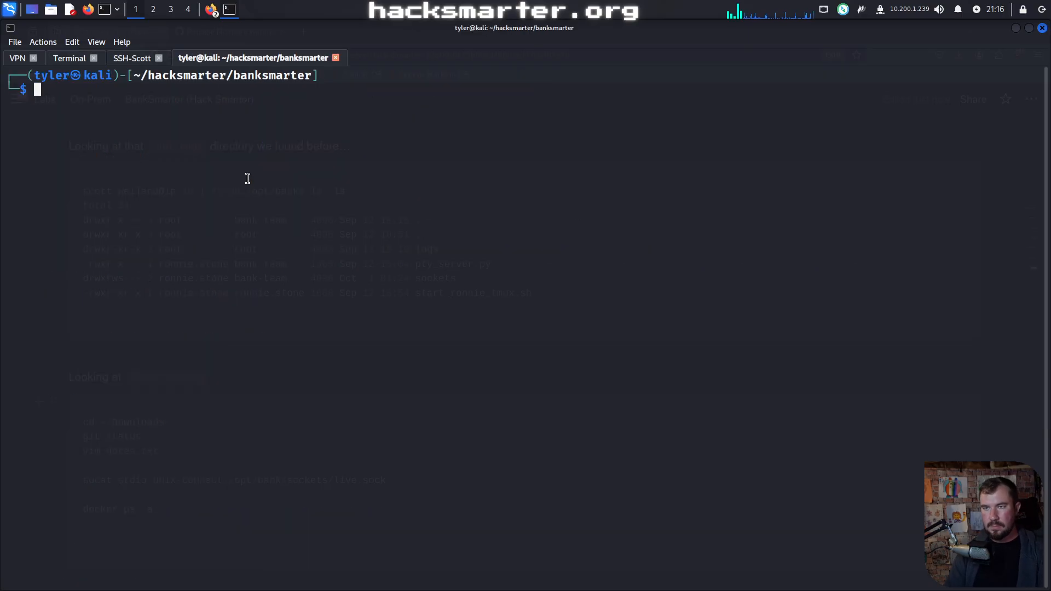
text(cat ~/.ssh)
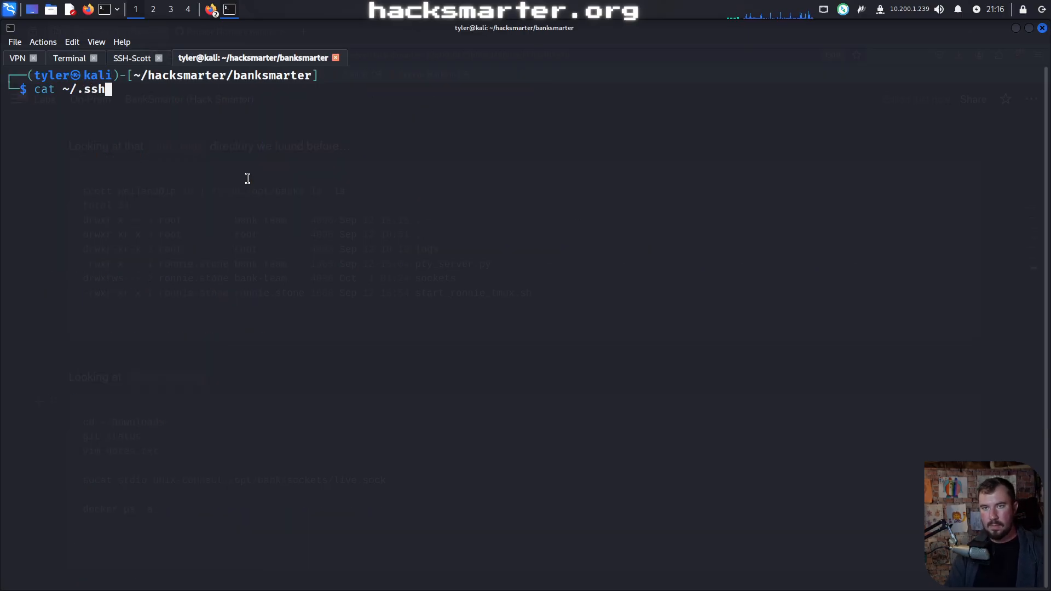
key(Return)
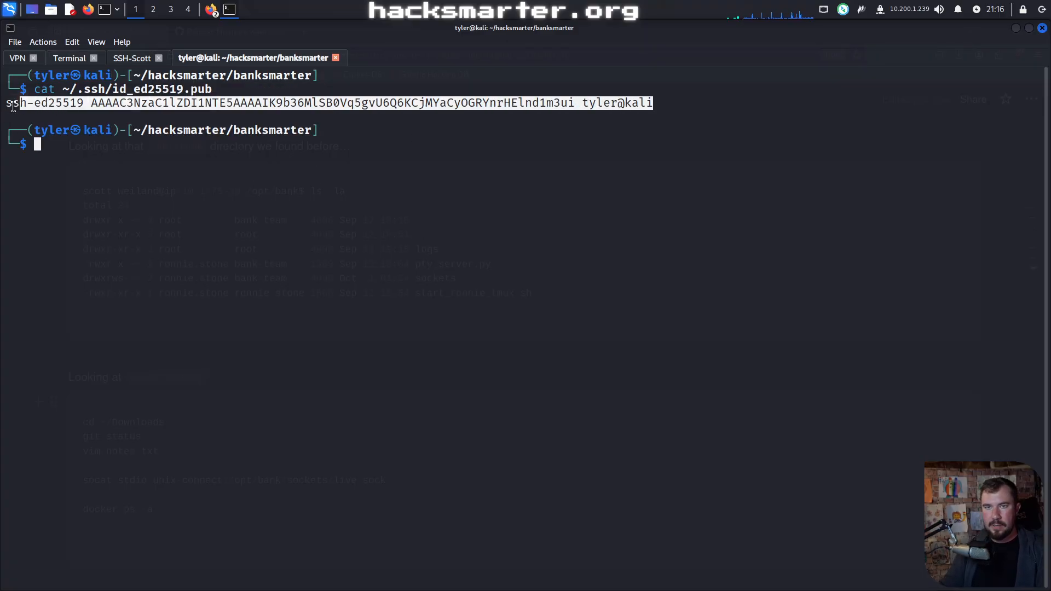
click(132, 57)
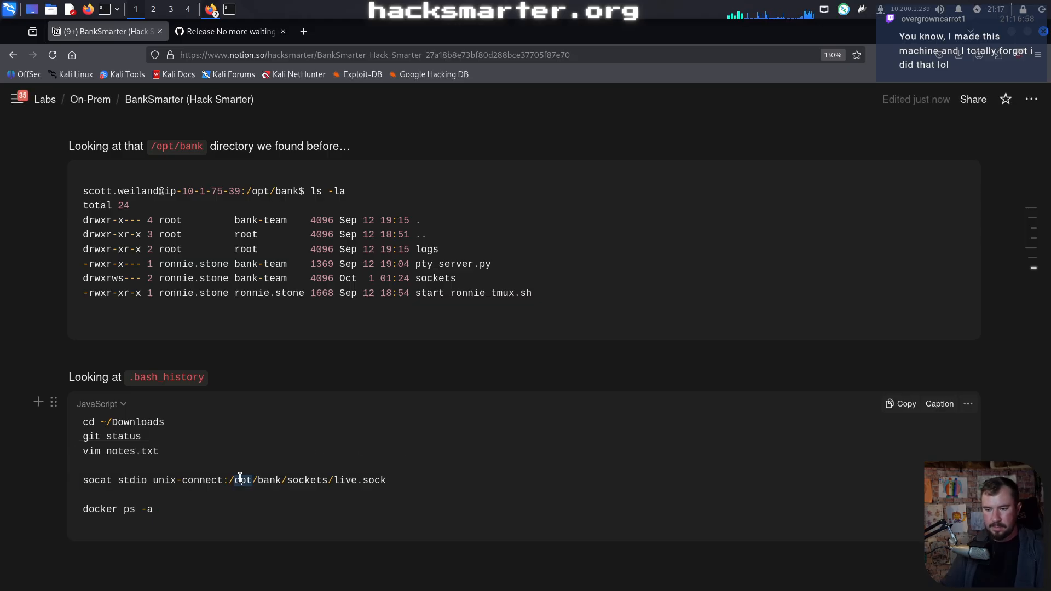
scroll(down, 3)
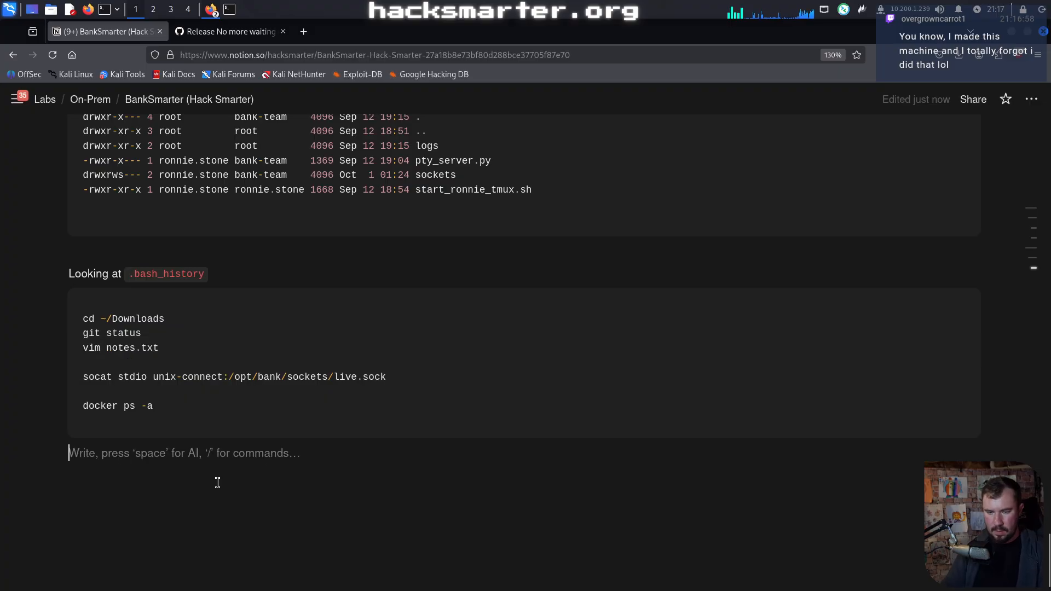
text(/h2)
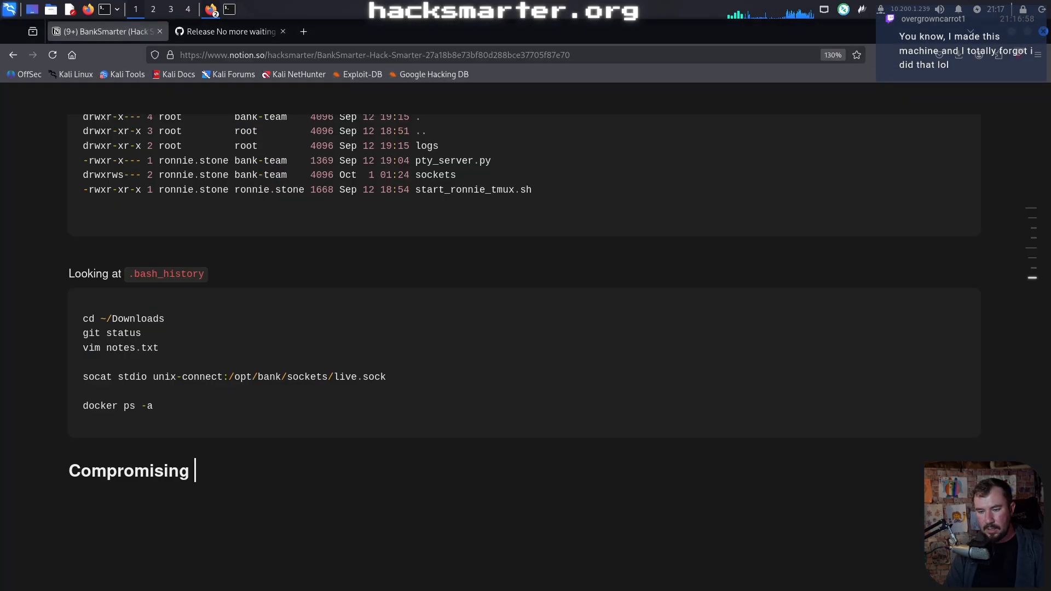
text(ronnie.stone)
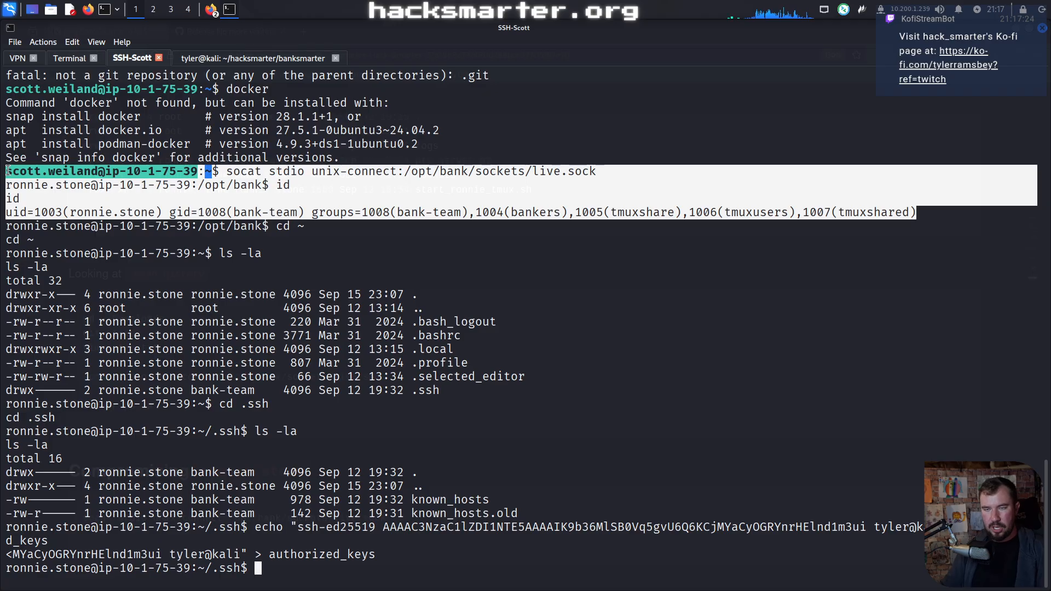
click(104, 31)
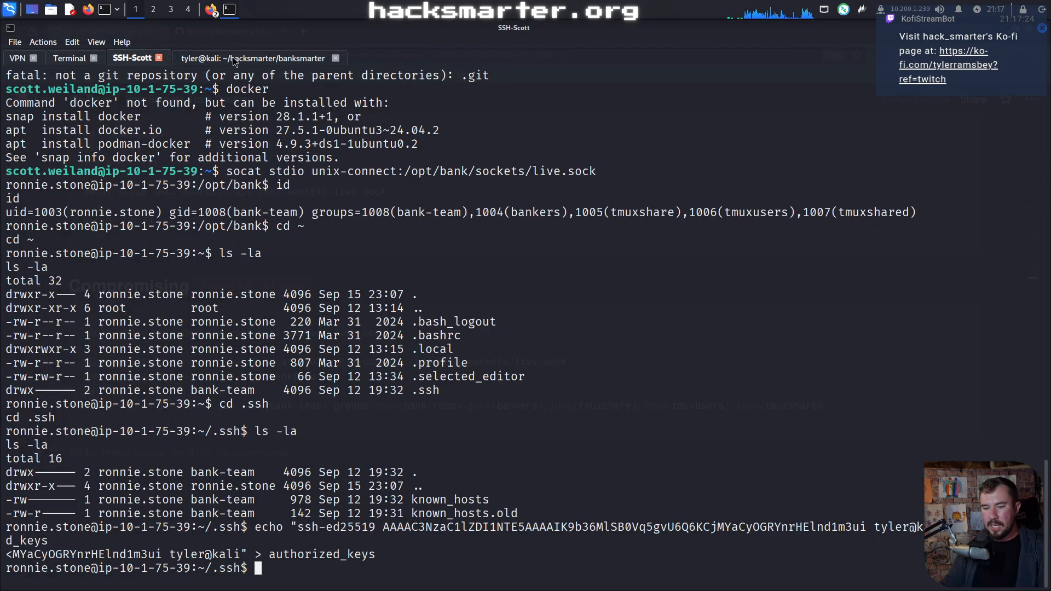
click(255, 57)
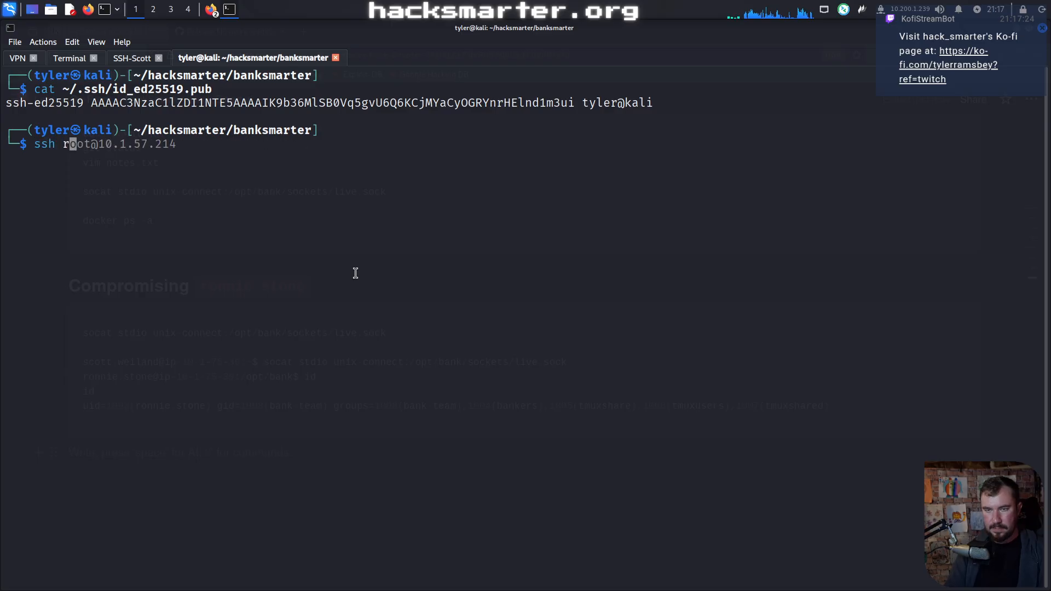
text(ronnie.stone@)
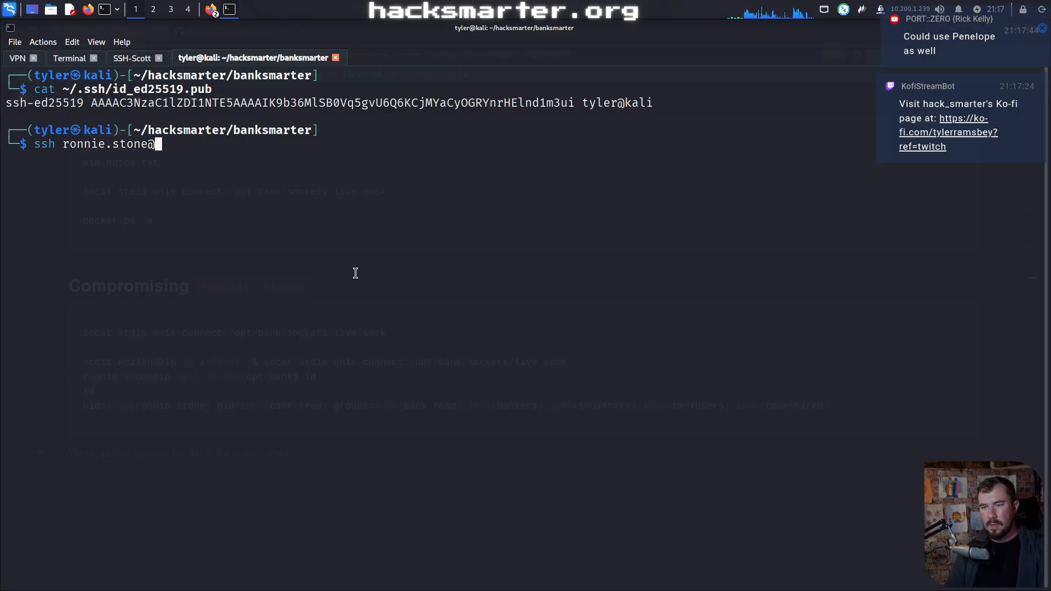
text(banksmarter.hsm)
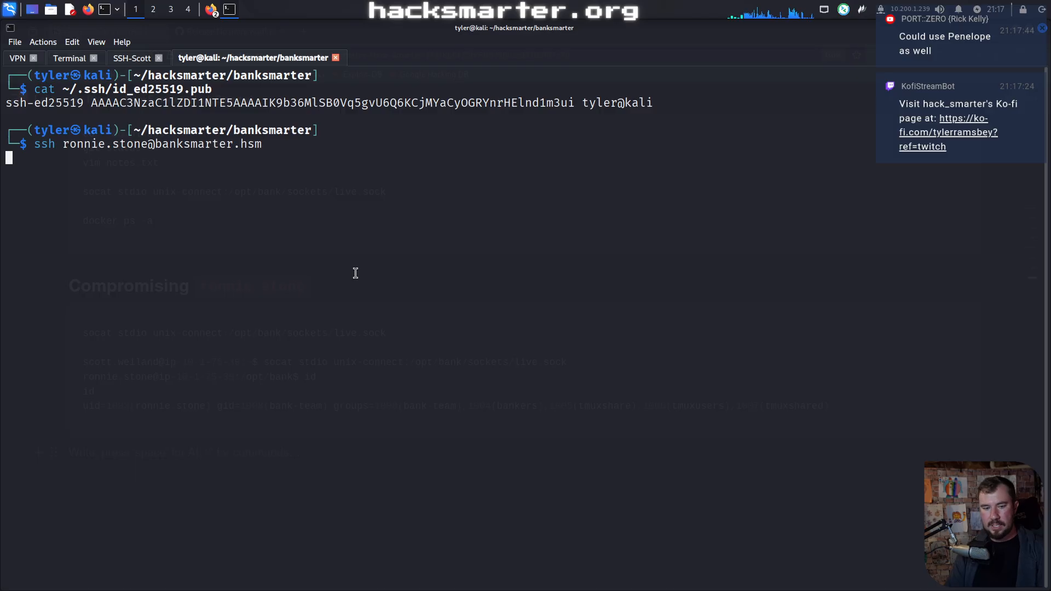
key(Return)
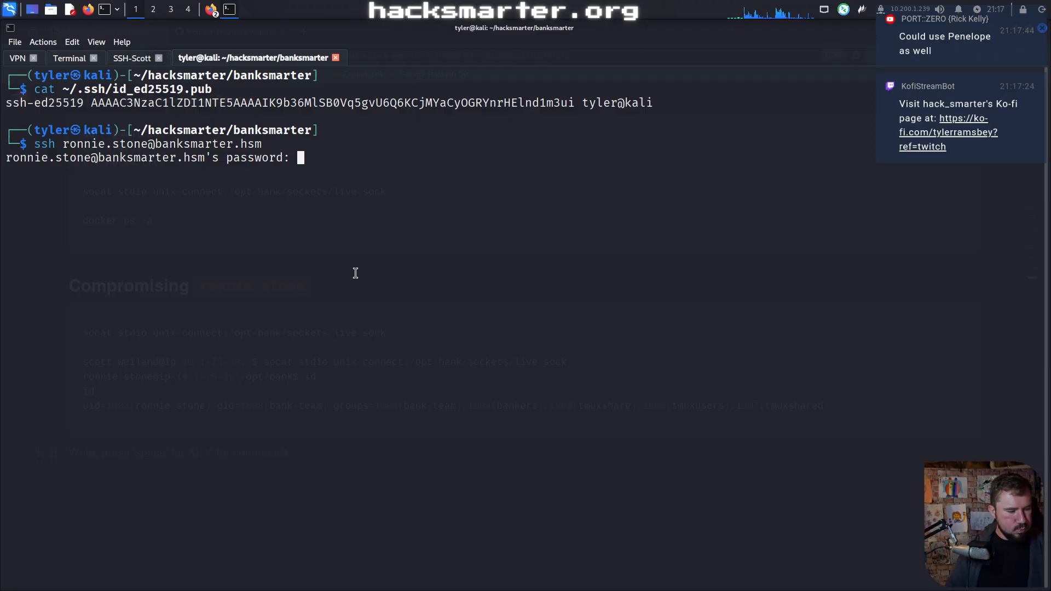
mouse_move(116, 93)
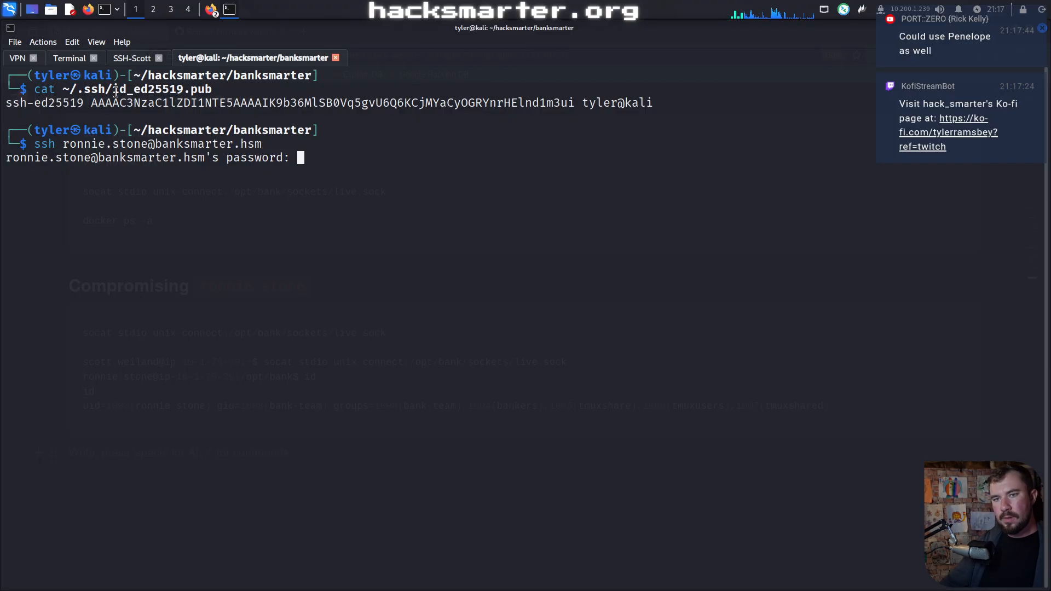
Step: Verify authorized_keys in the remote shell, retry SSH with -i ~/.ssh/id_ed25519, then cancel
click(132, 57)
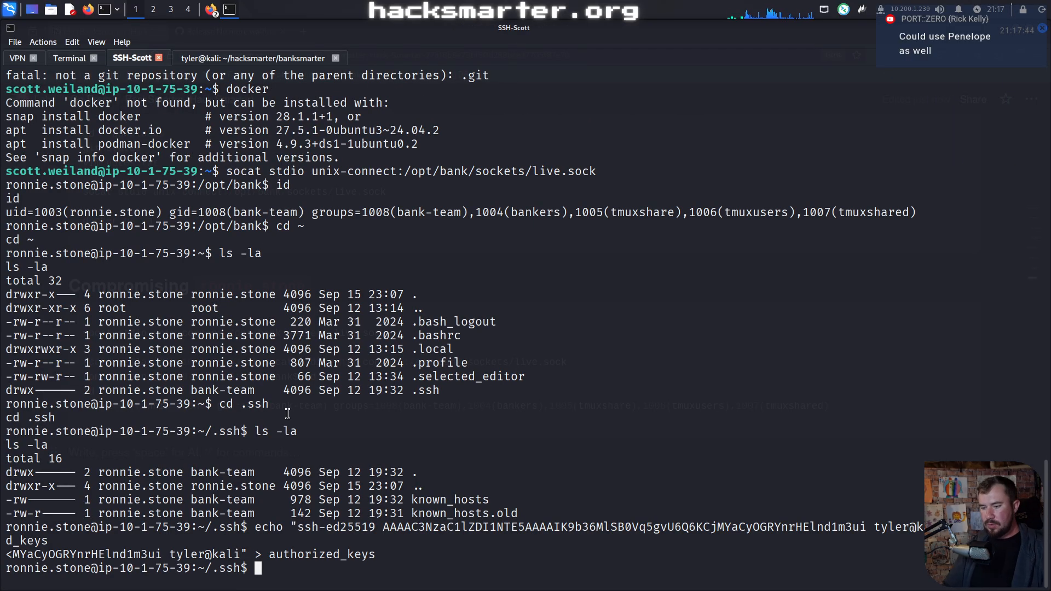
text(cat authorized_keys)
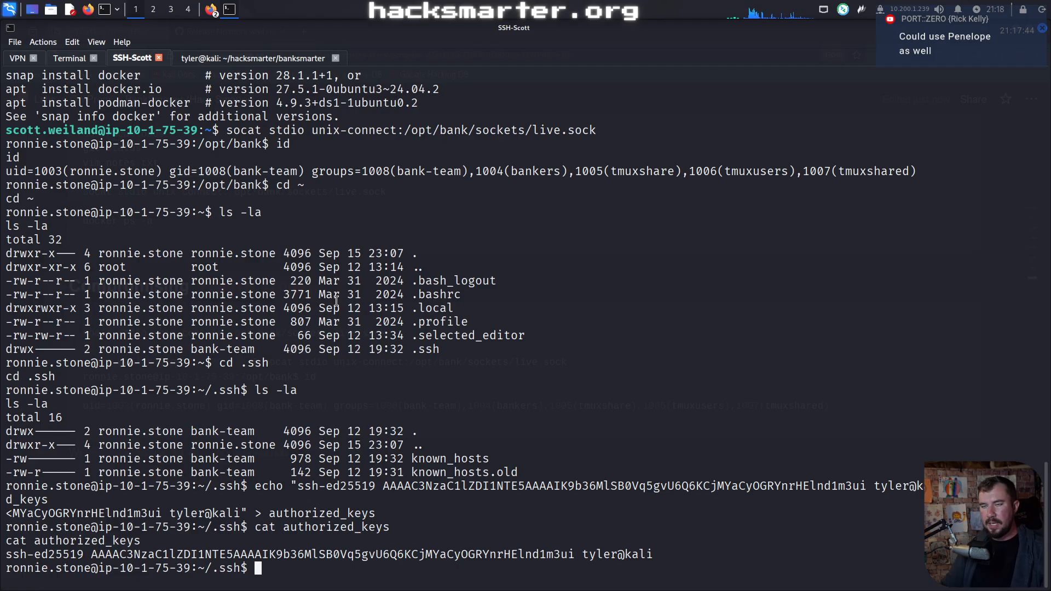
click(255, 57)
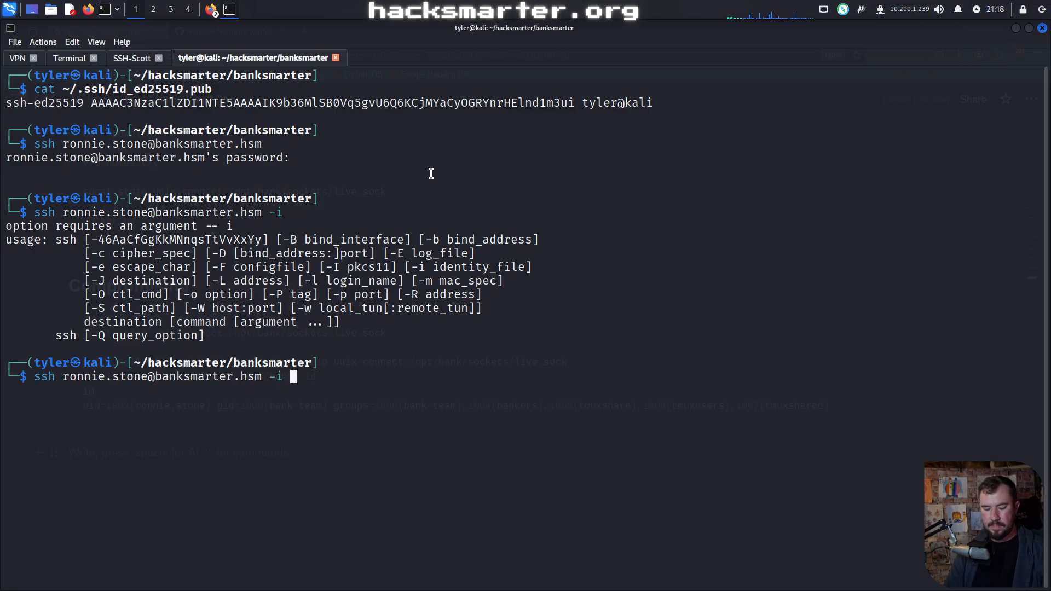
text(~/.ssh/i)
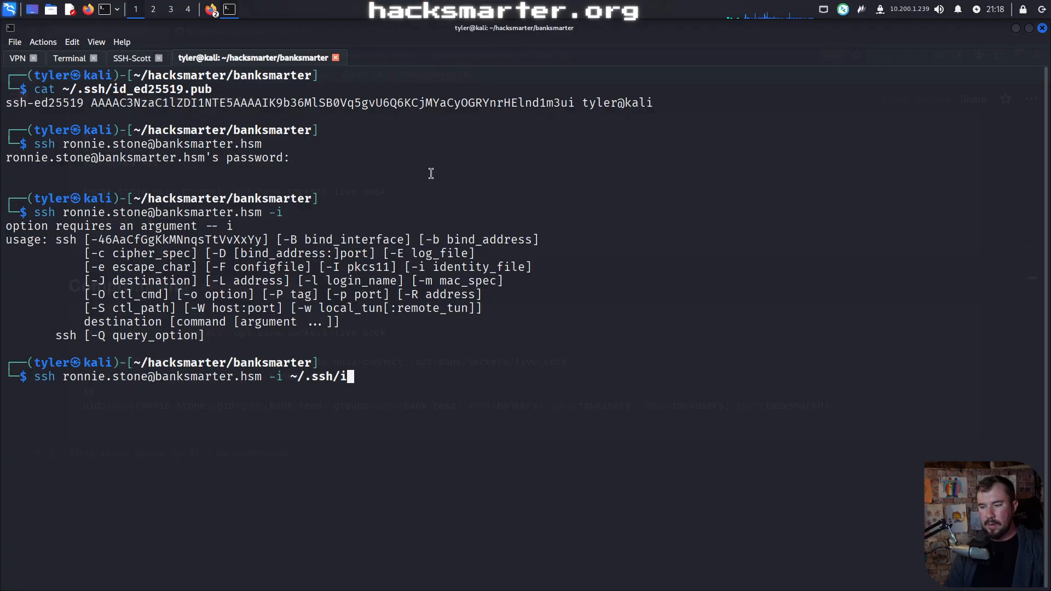
key(Return)
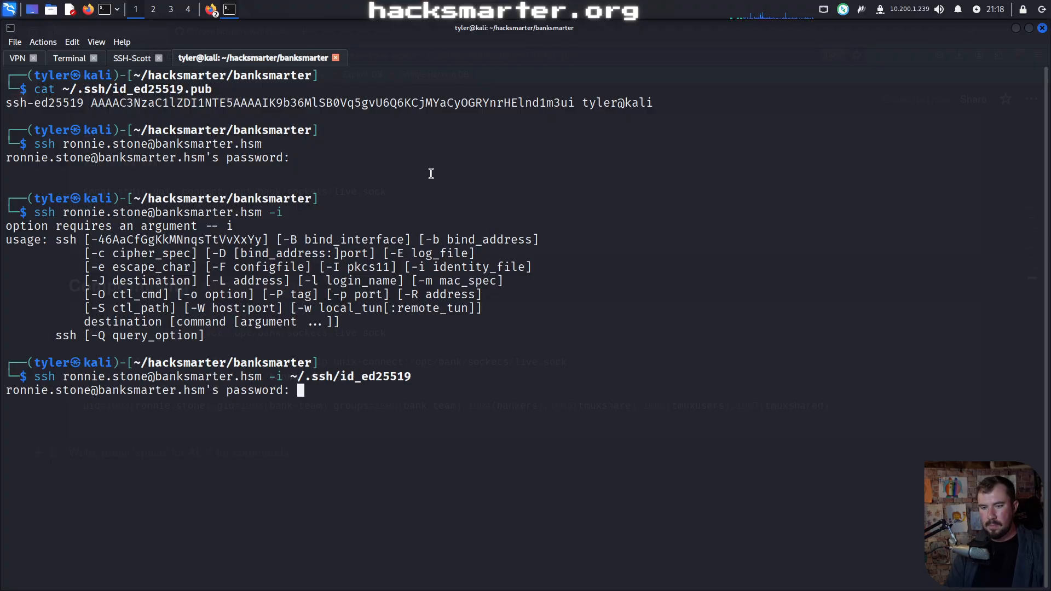
key(Return)
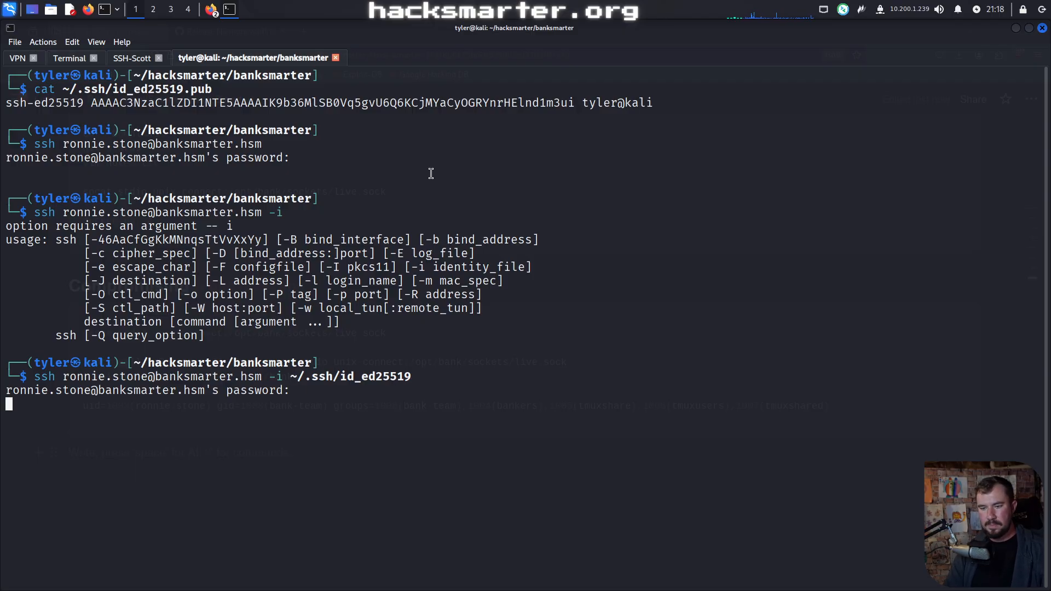
key(ctrl+c)
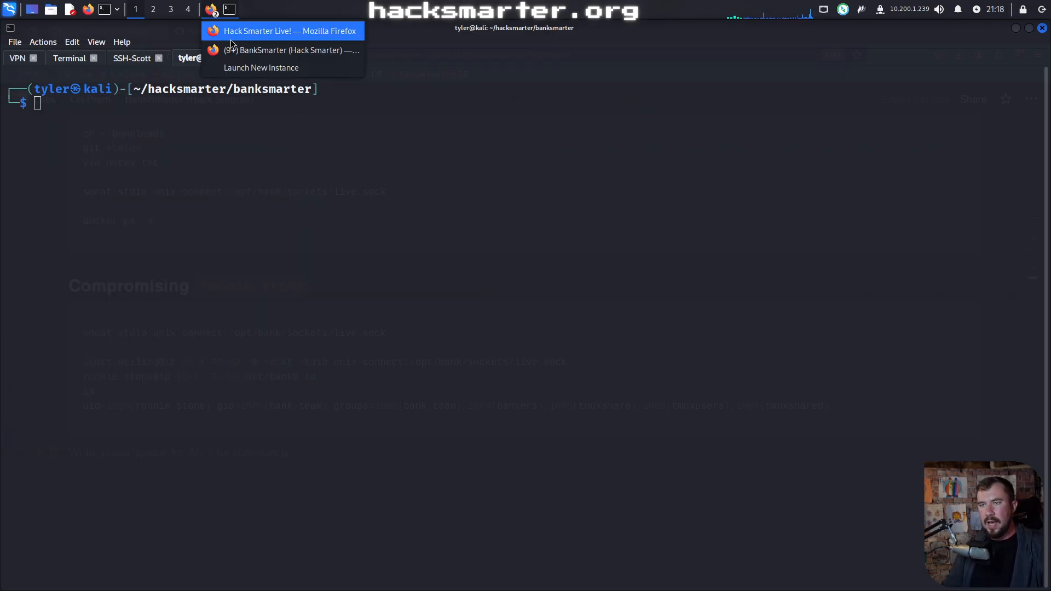
Step: Check installed extensions in the Hack Smarter Live browser and search for HackTools
click(289, 31)
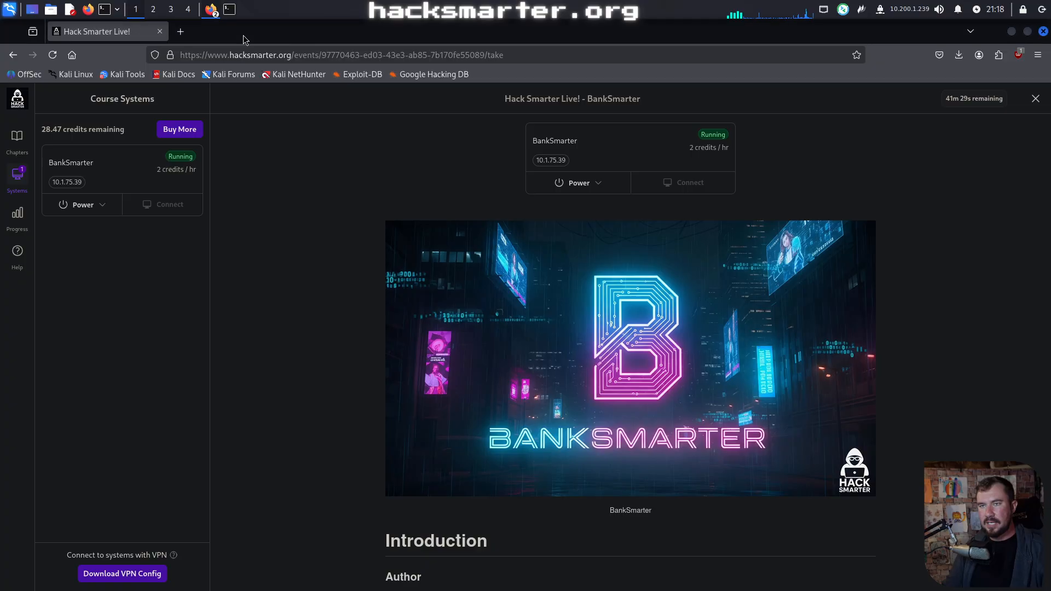
click(997, 55)
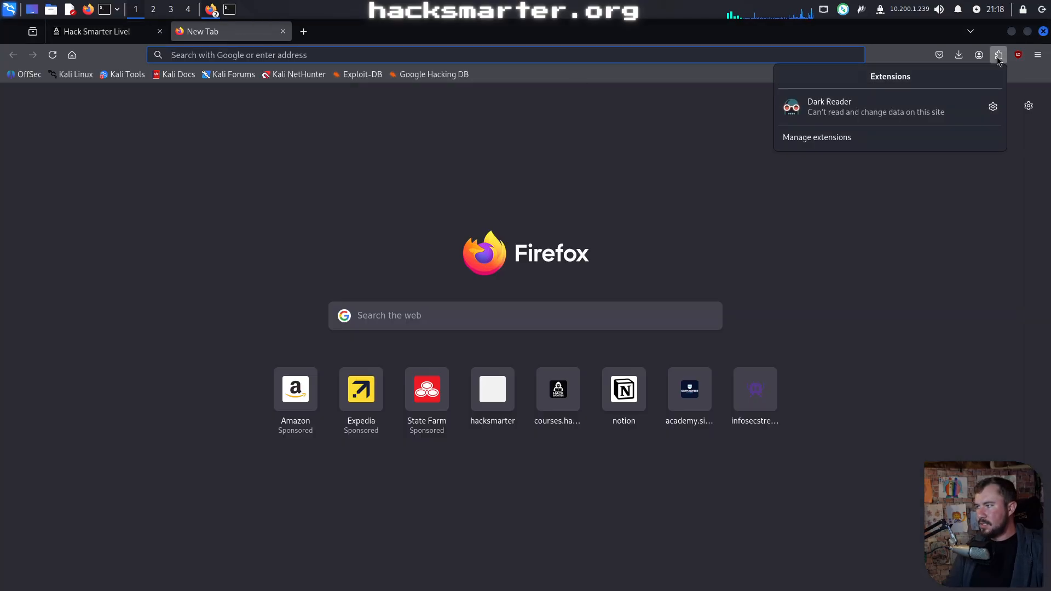
click(469, 55)
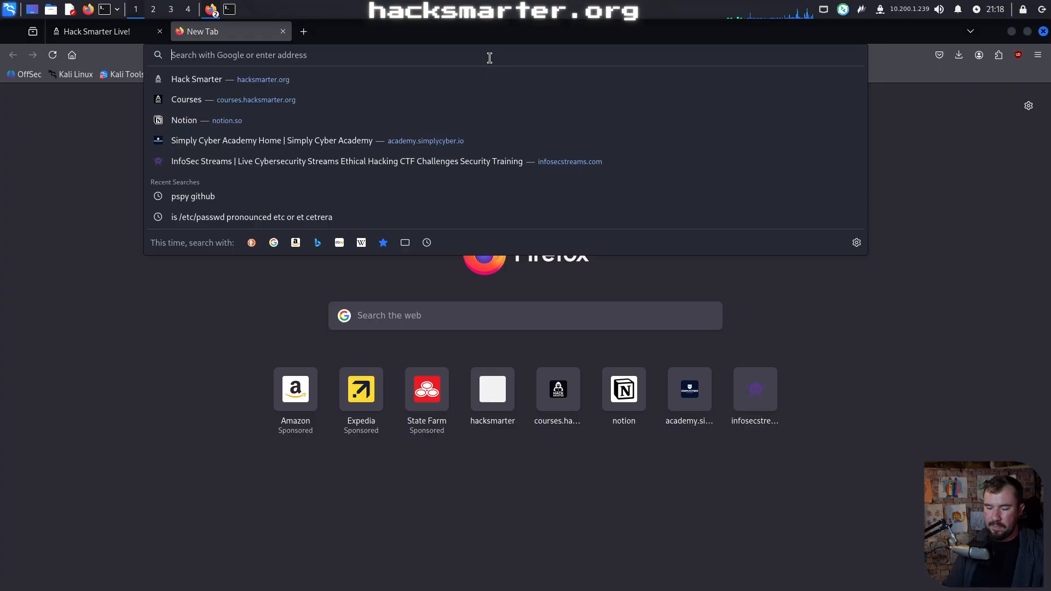
text(hack tools browser extensi)
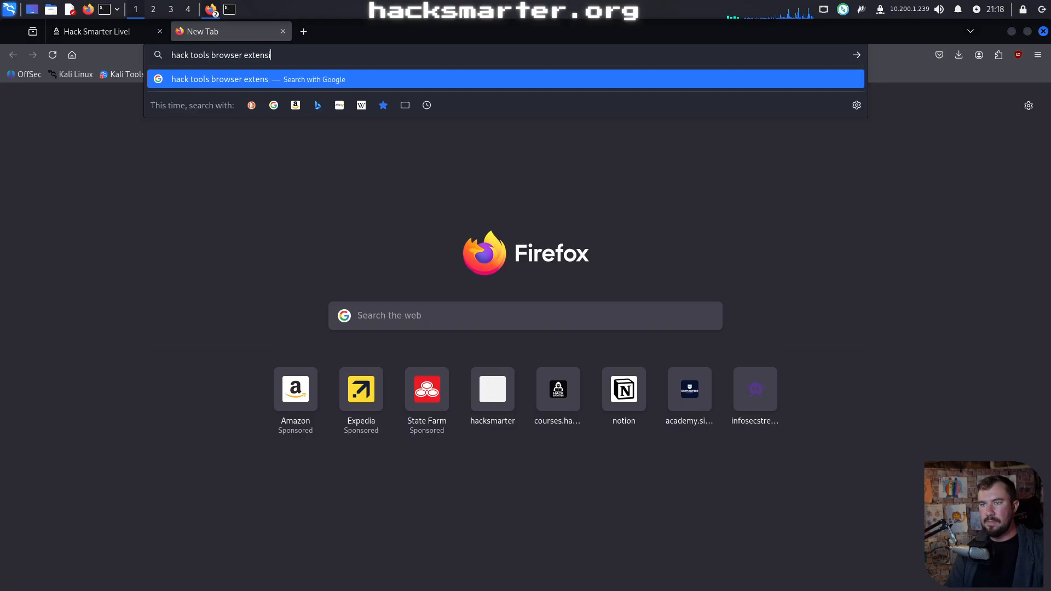
key(Return)
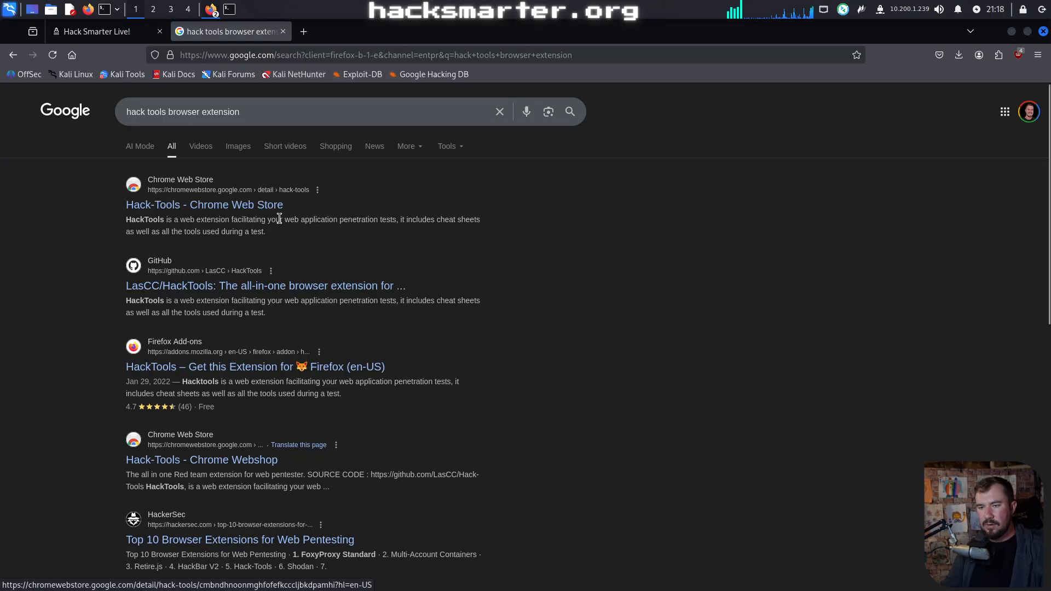
mouse_move(233, 367)
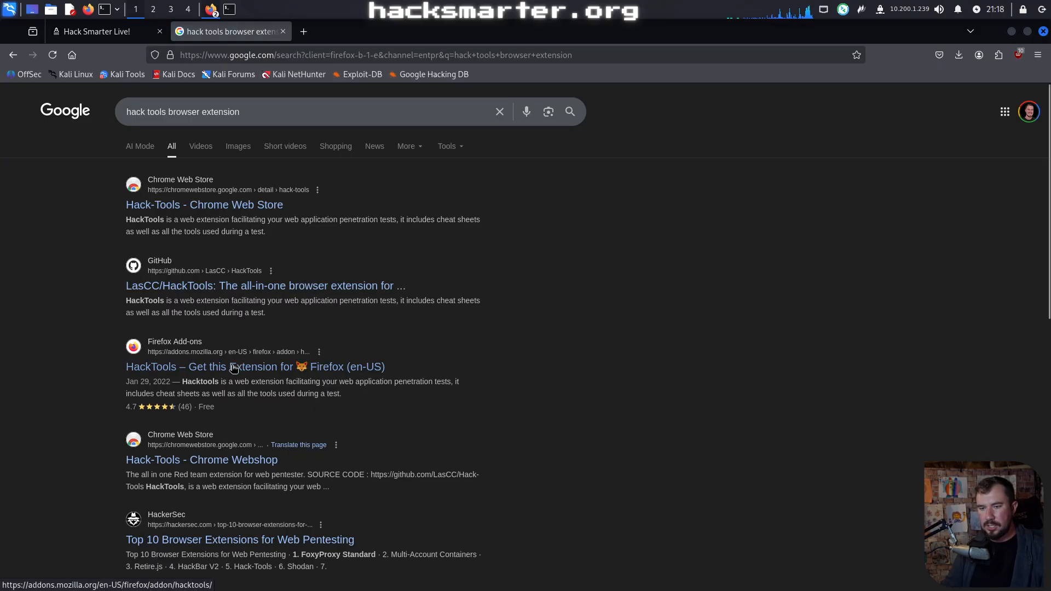
Step: Install the HackTools extension from its Firefox add-on page and confirm
click(256, 366)
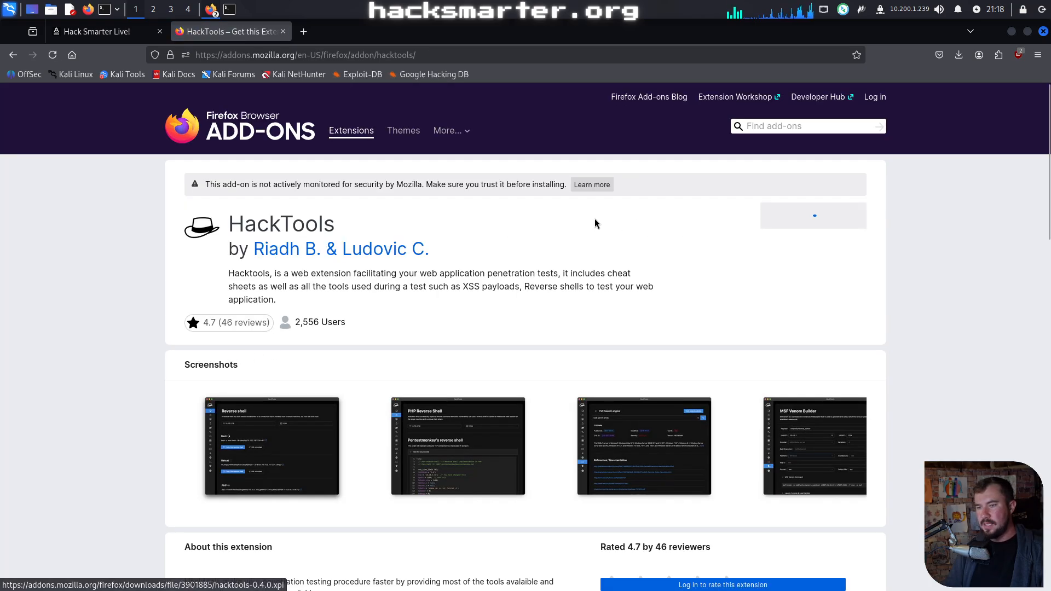
click(814, 215)
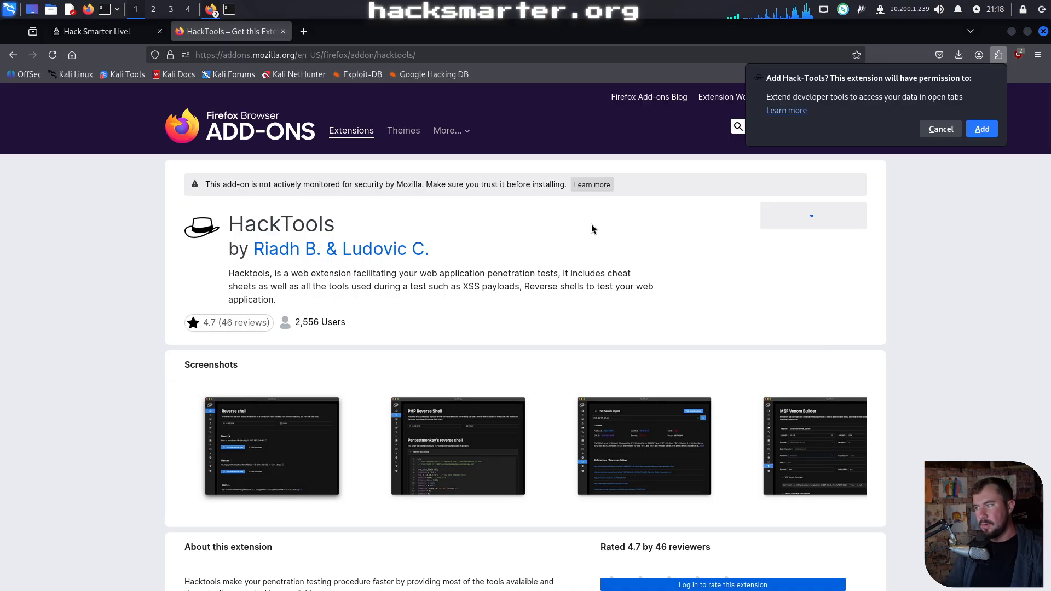
click(980, 129)
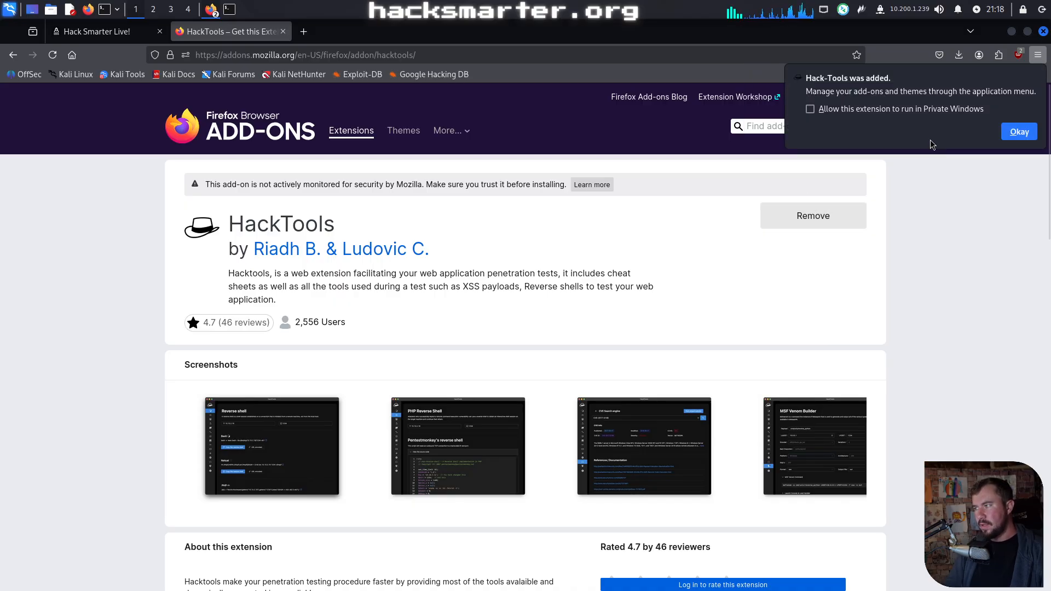
click(1018, 131)
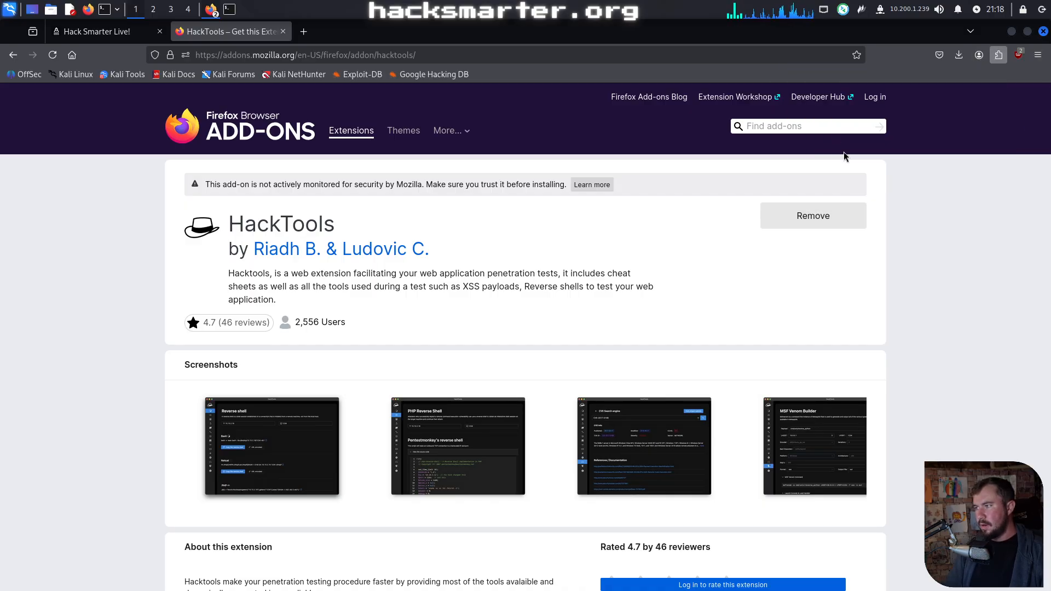
Step: Launch the HackTools extension and switch its interface to the Dark theme
click(997, 55)
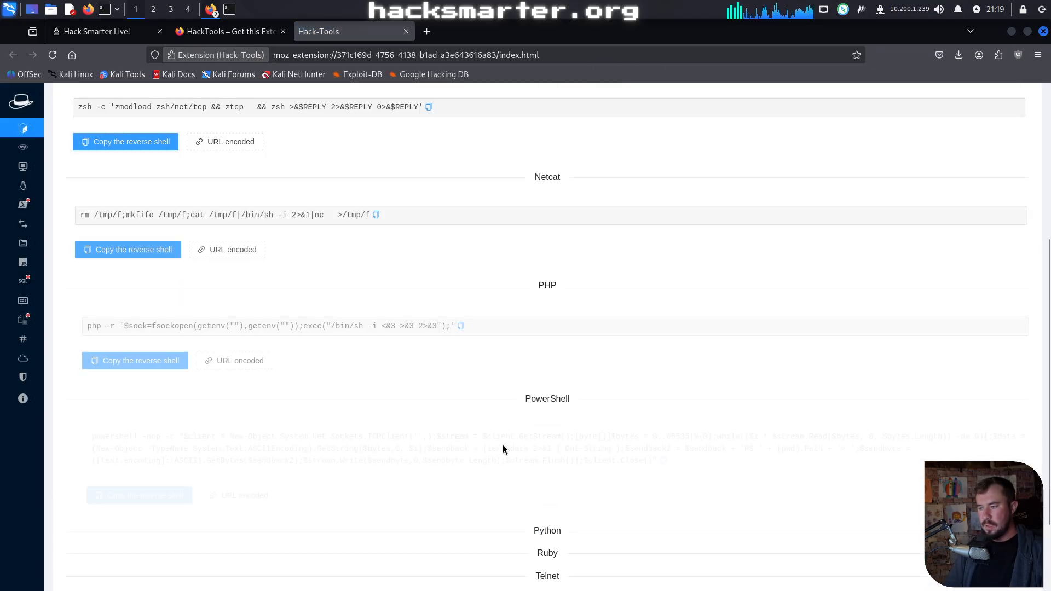
scroll(down, 3)
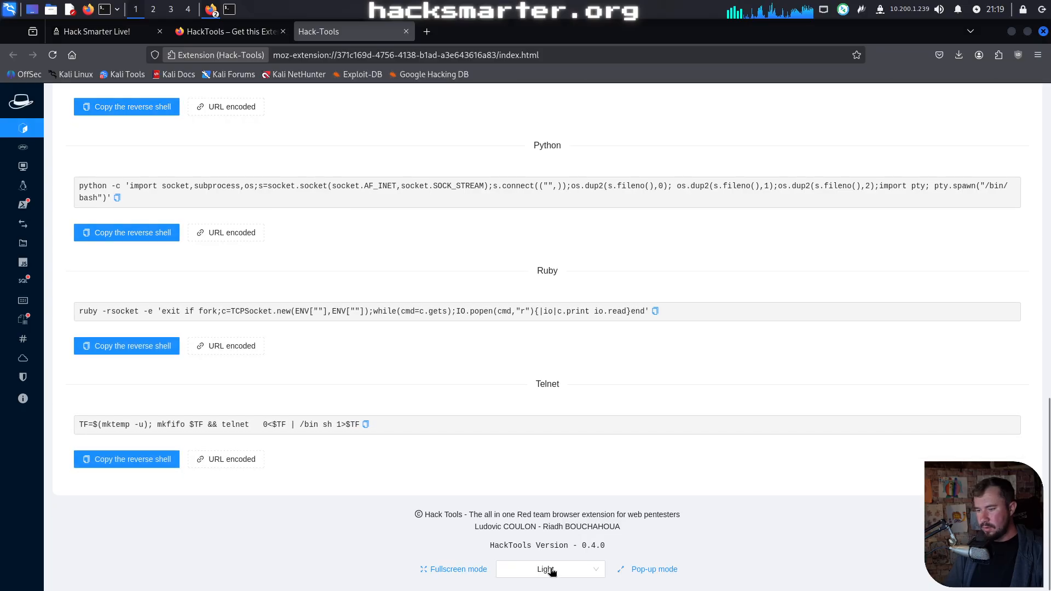
click(548, 569)
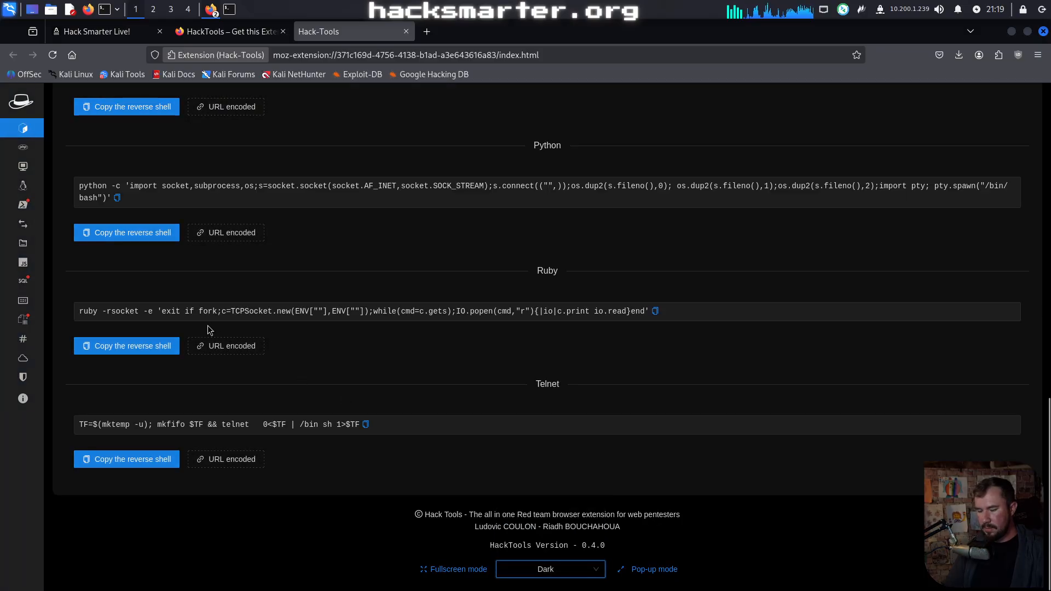
scroll(up, 3)
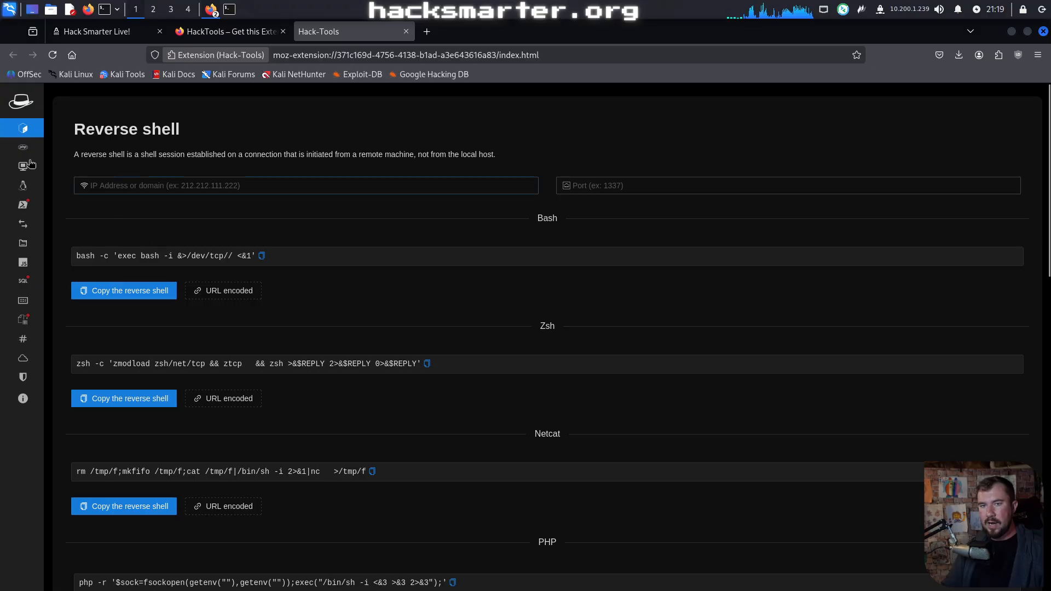
Step: Select the python3 pty spawn command from the TTY Spawn Shell cheat sheet
click(22, 165)
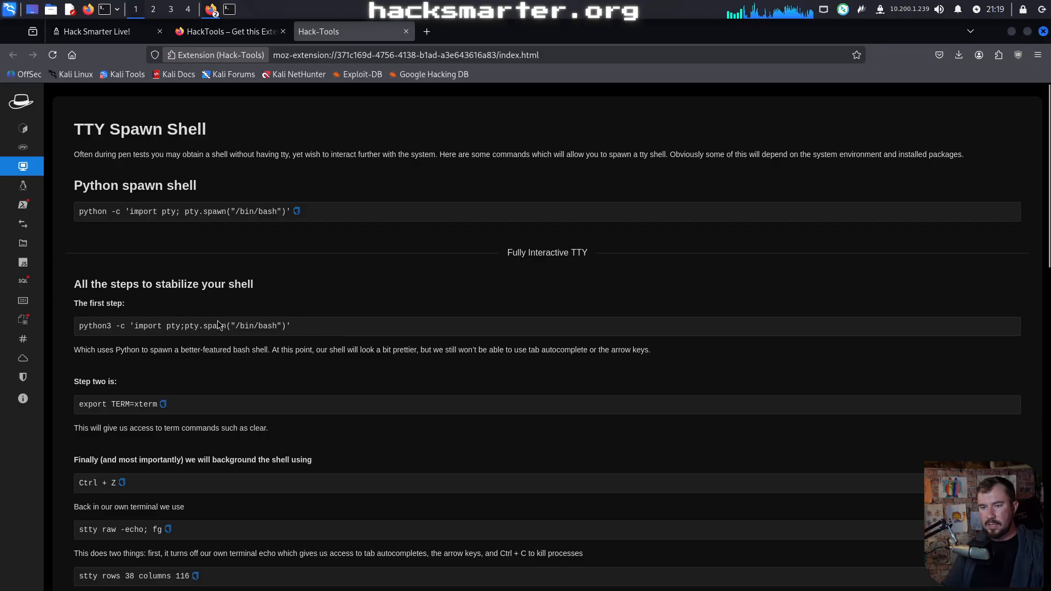
triple_click(183, 325)
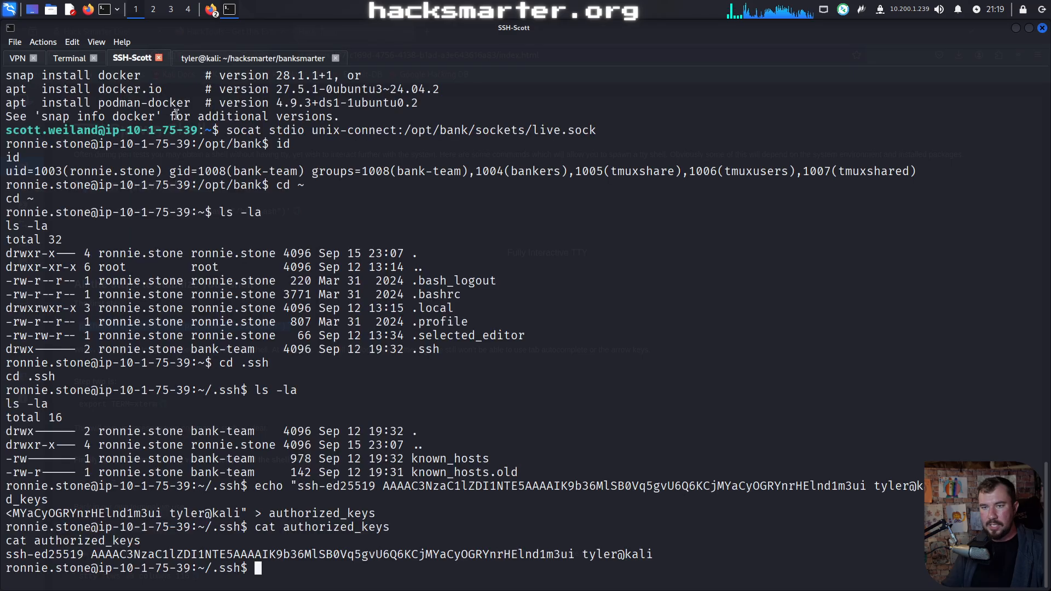
text(whji)
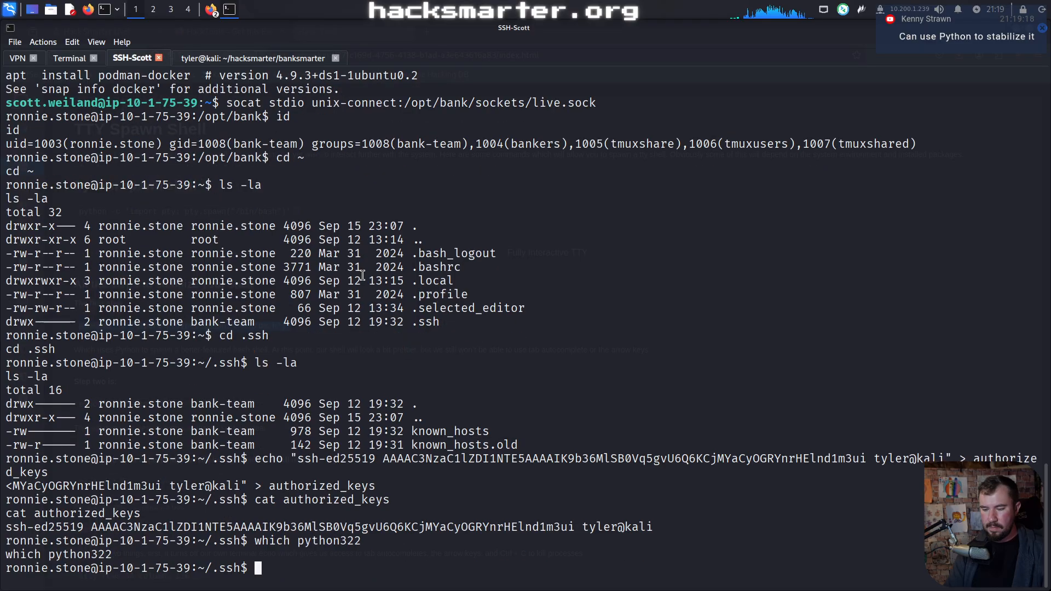
text(which python3)
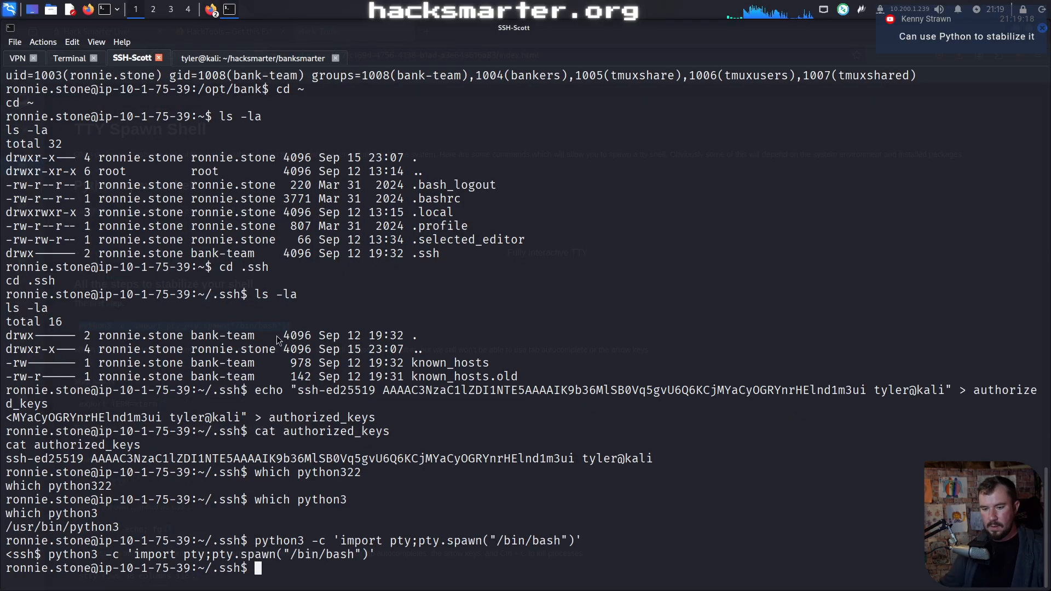
mouse_move(320, 402)
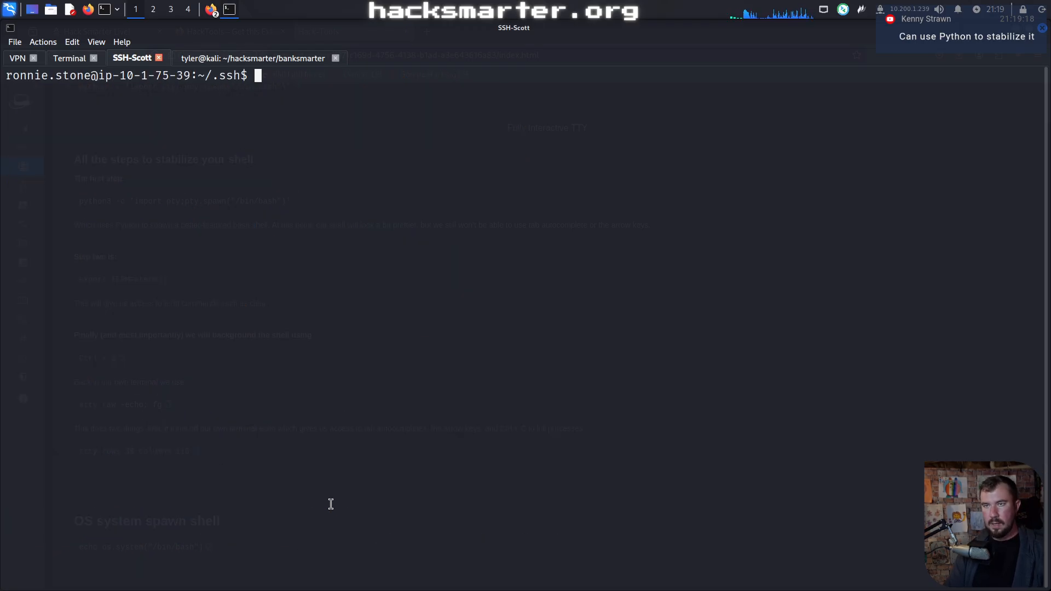
mouse_move(322, 205)
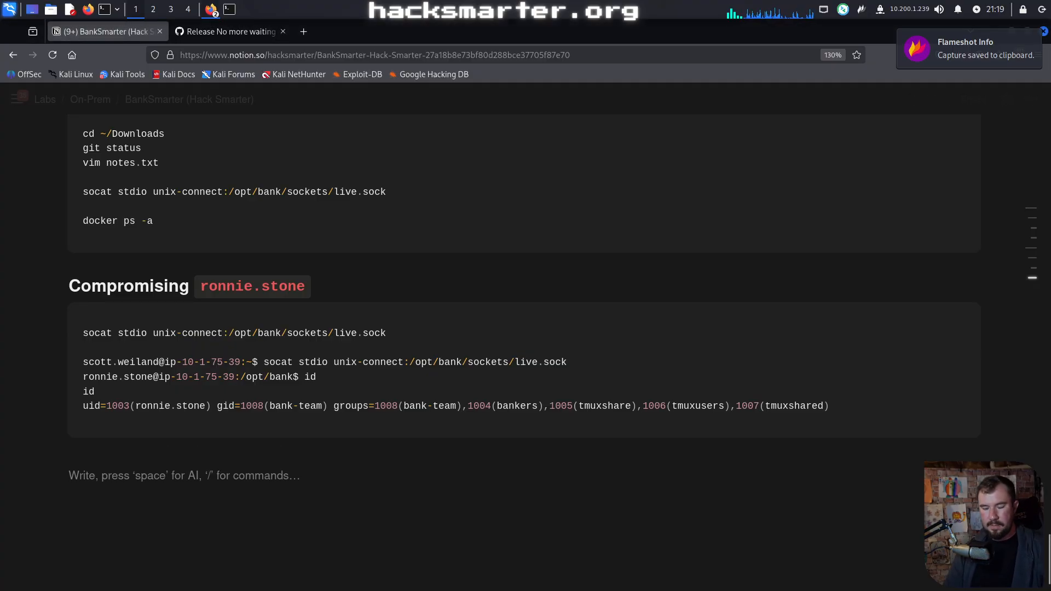
Step: Note that the shell was stabilized because SSH required a password, with the HackTools steps screenshot pasted below
text(Stabilized our shell with this)
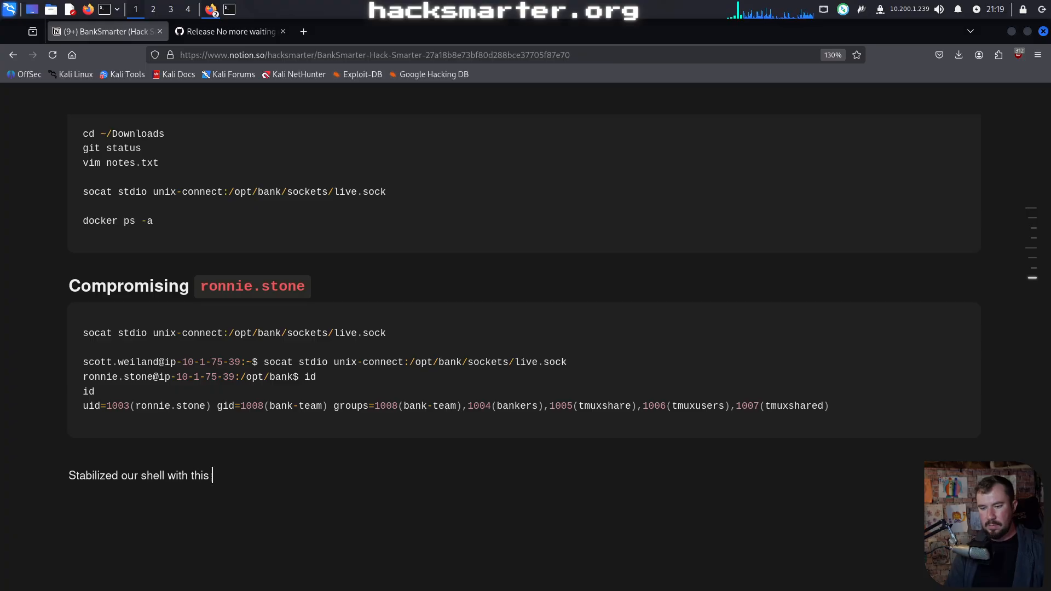
text(method (because SSH require)
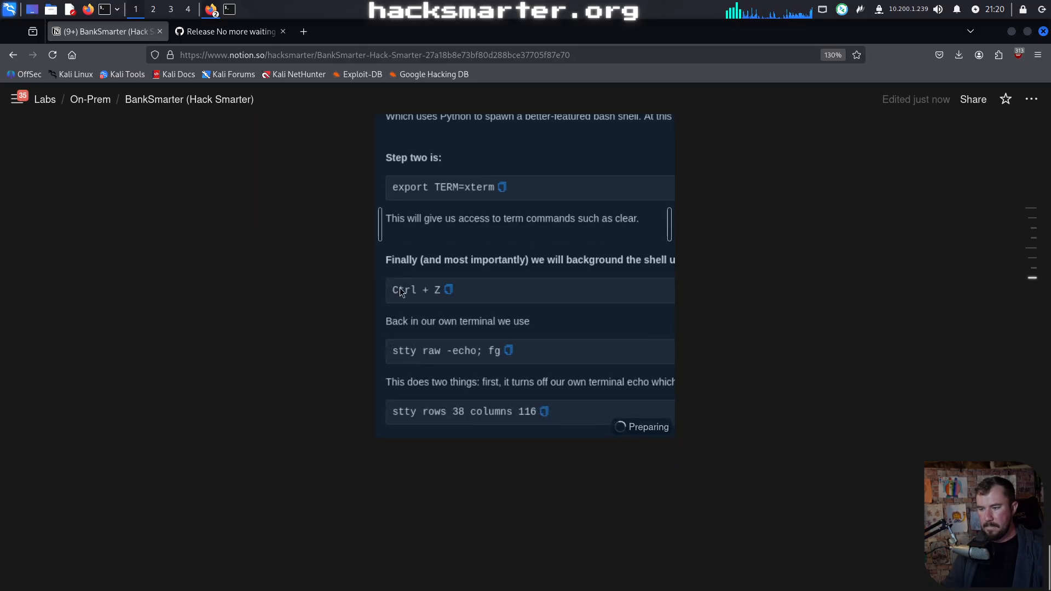
scroll(down, 3)
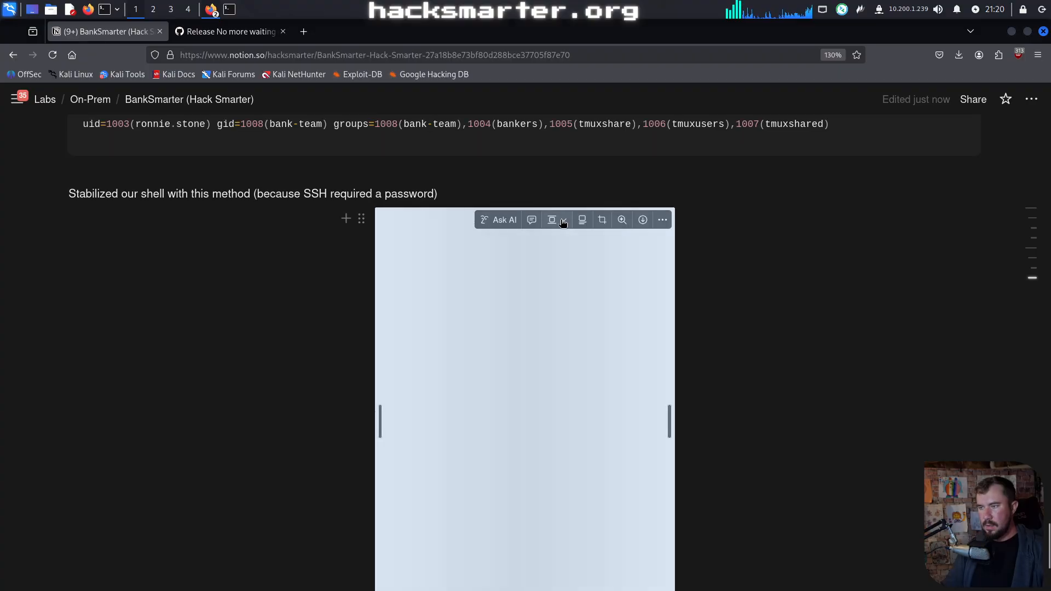
scroll(down, 3)
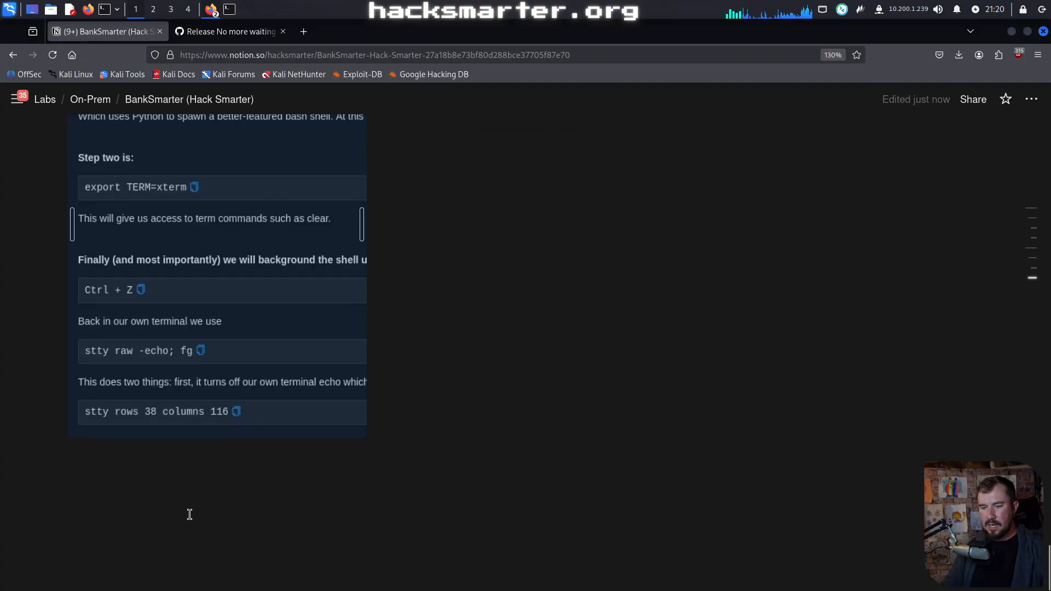
click(229, 10)
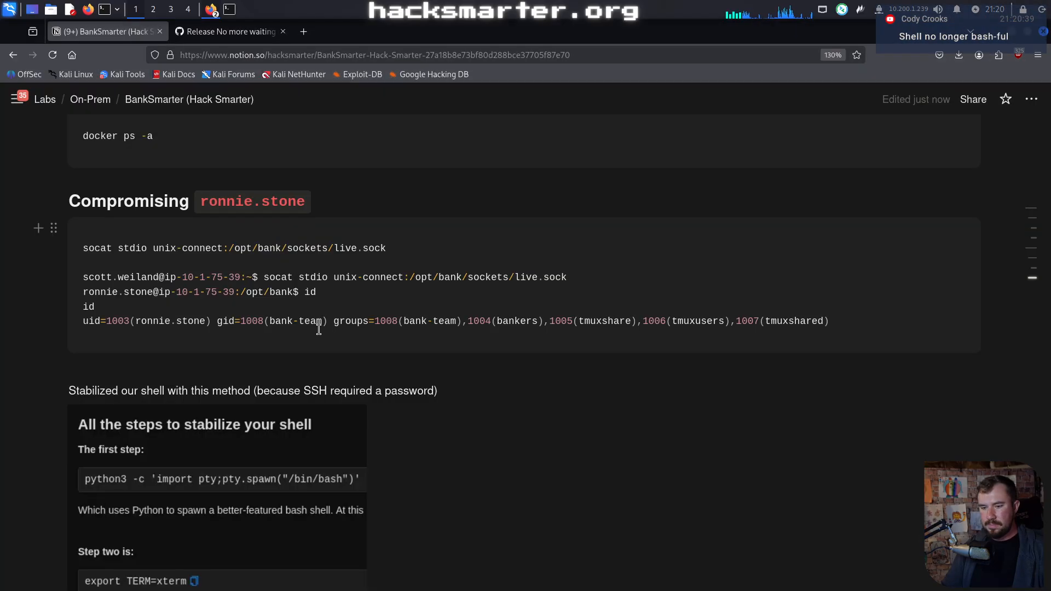
scroll(down, 3)
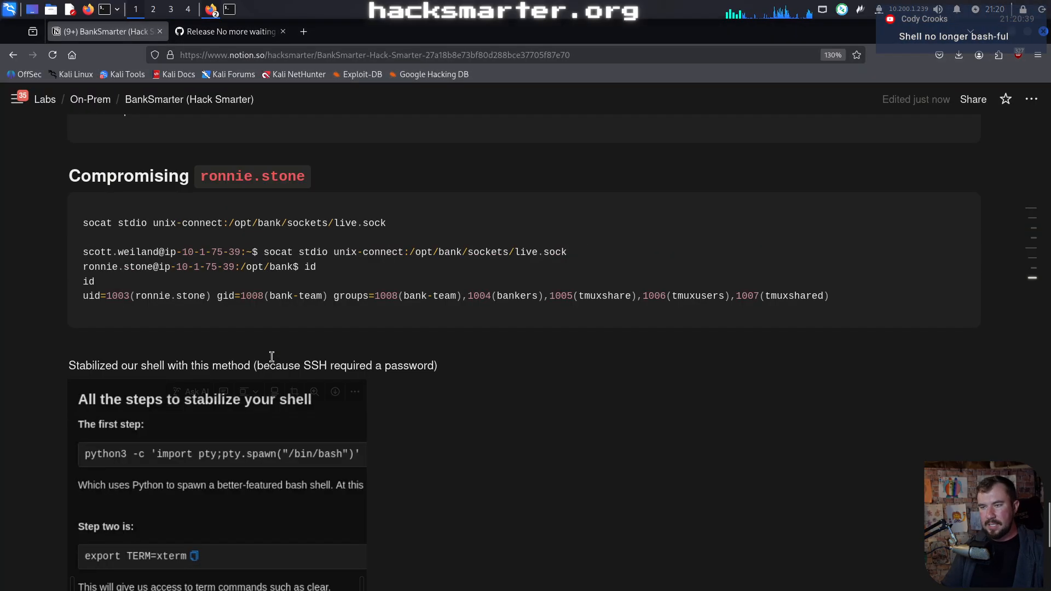
scroll(down, 3)
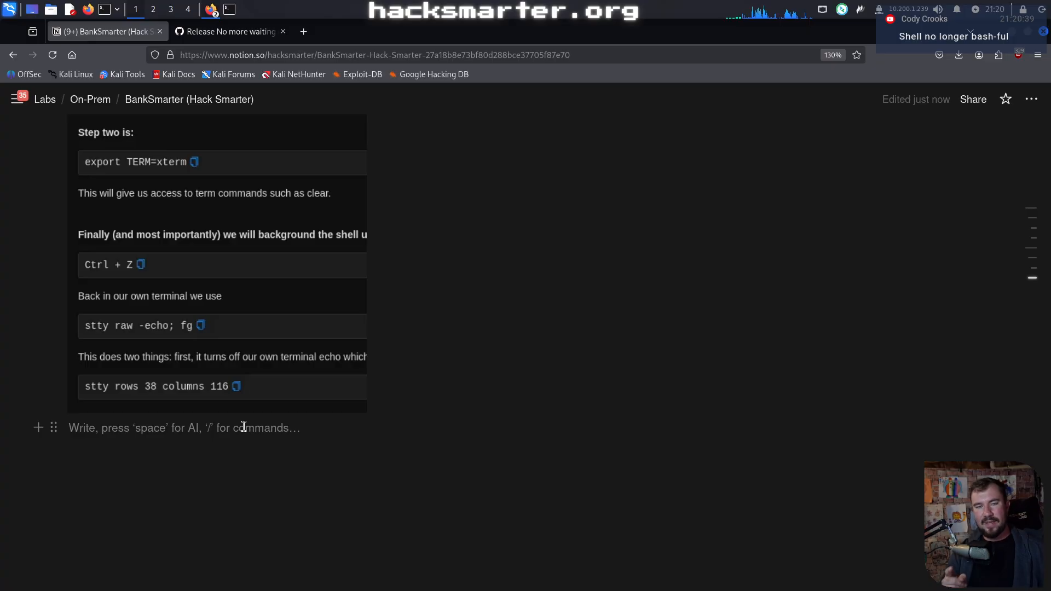
Step: Add an 'Enumerating our permissions' note with the id output in a code block
click(167, 428)
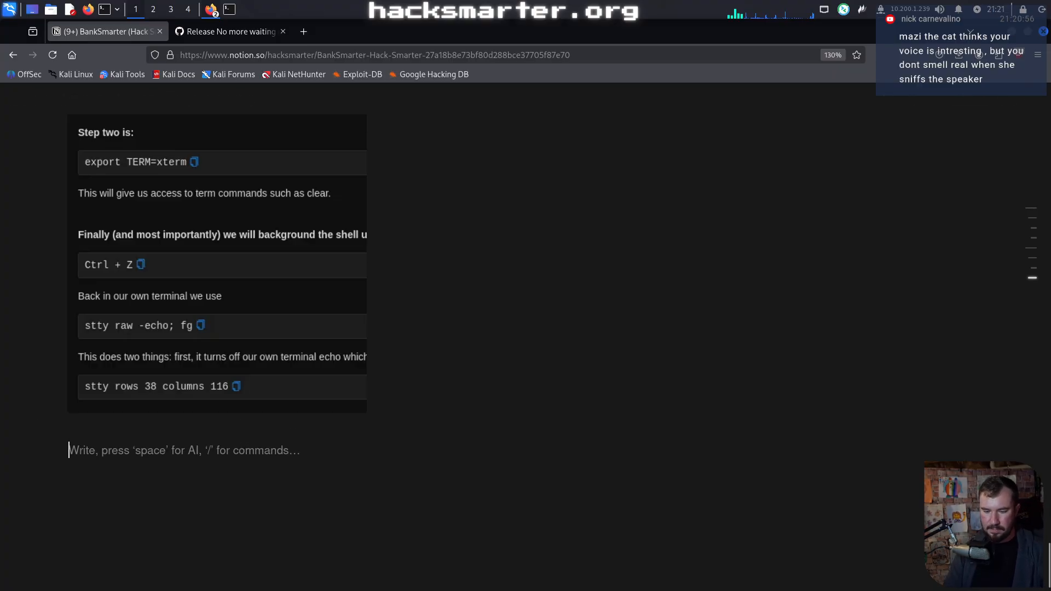
text(Enumerating our permissions)
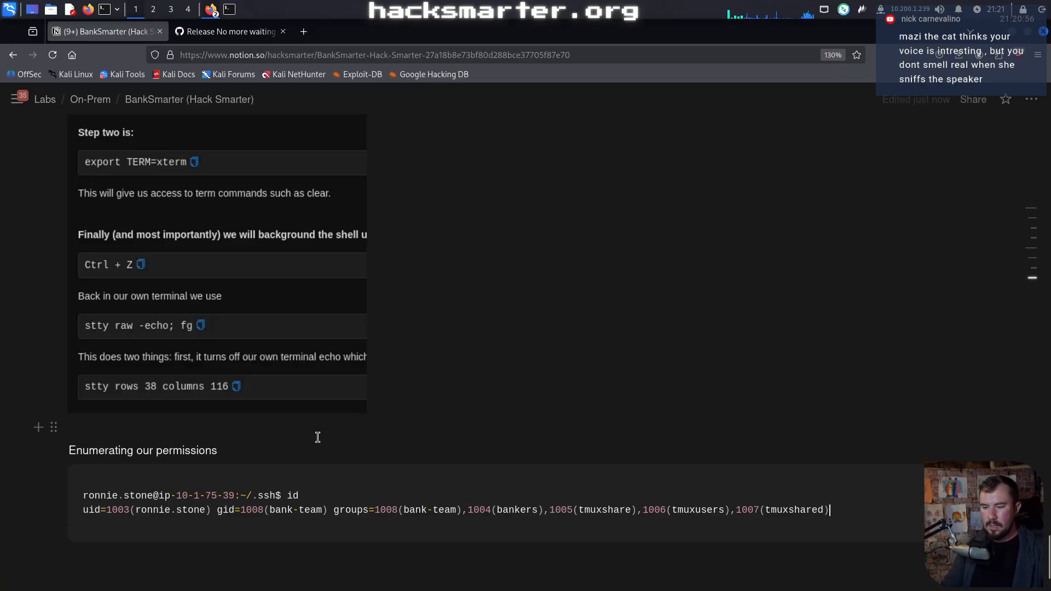
scroll(down, 3)
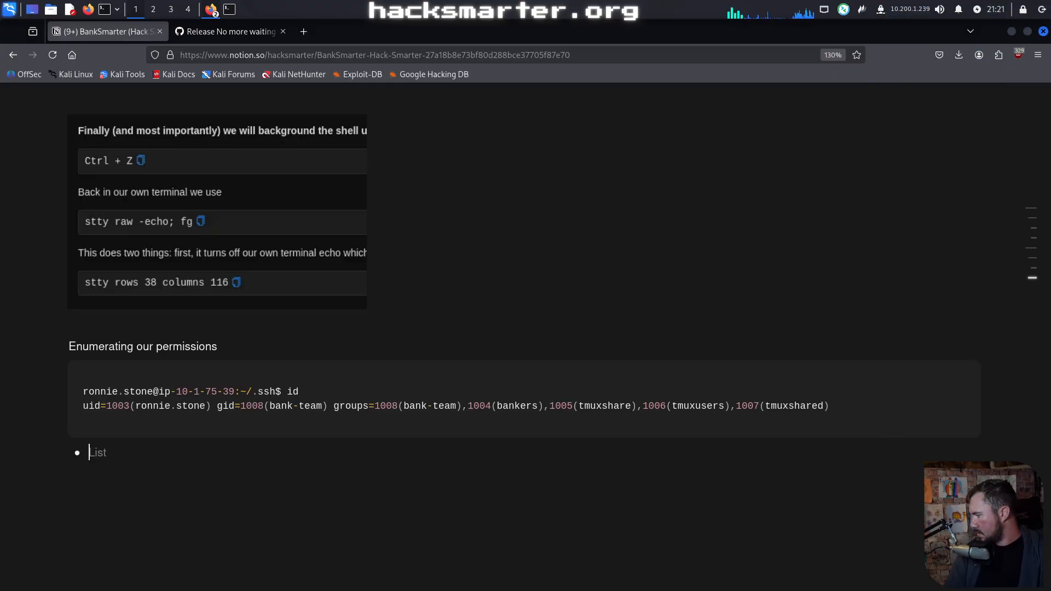
Step: Bullet two observations: membership in the 'bankers' group and the tmux groups
text(What stands out to me is the “)
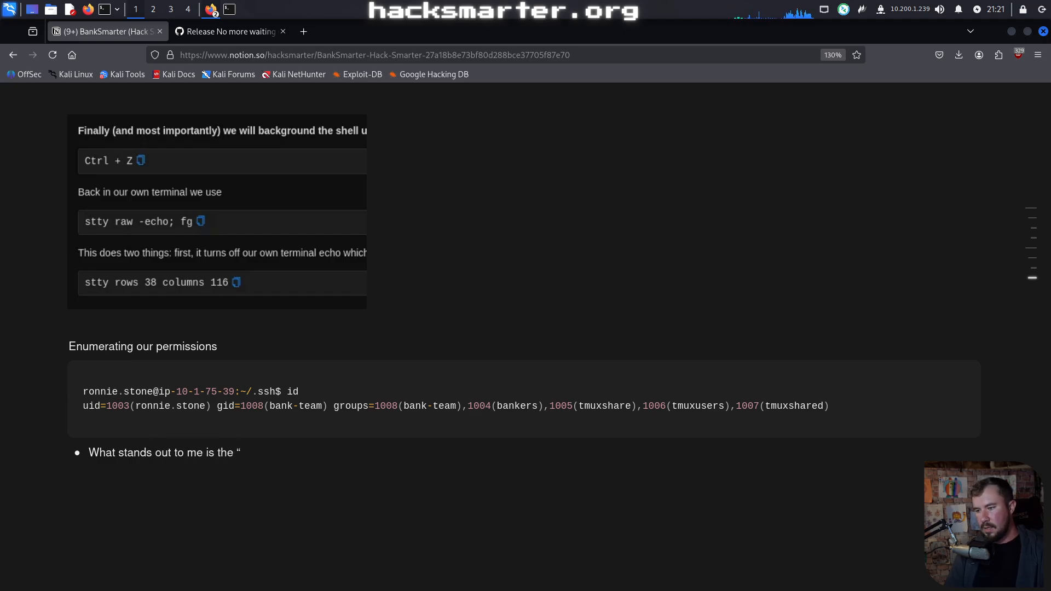
text(bankers" group)
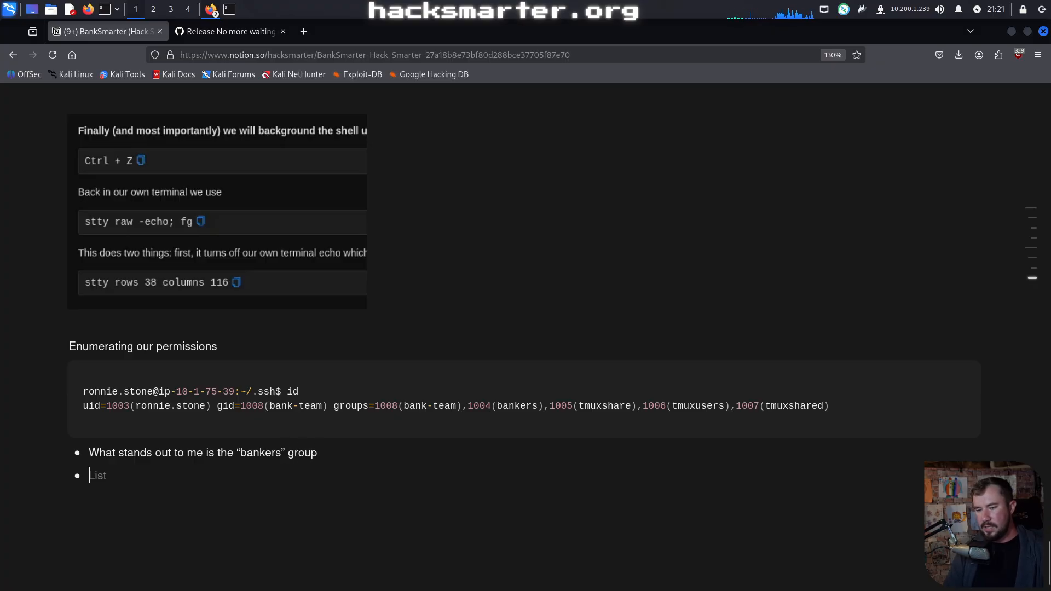
text(We also have those tmux g)
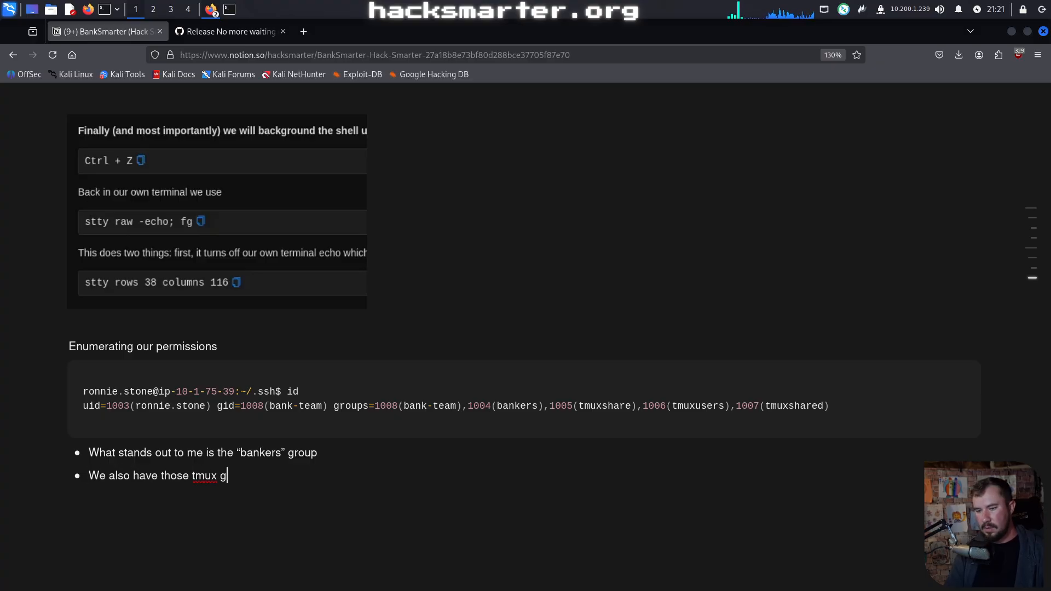
text(roups as well)
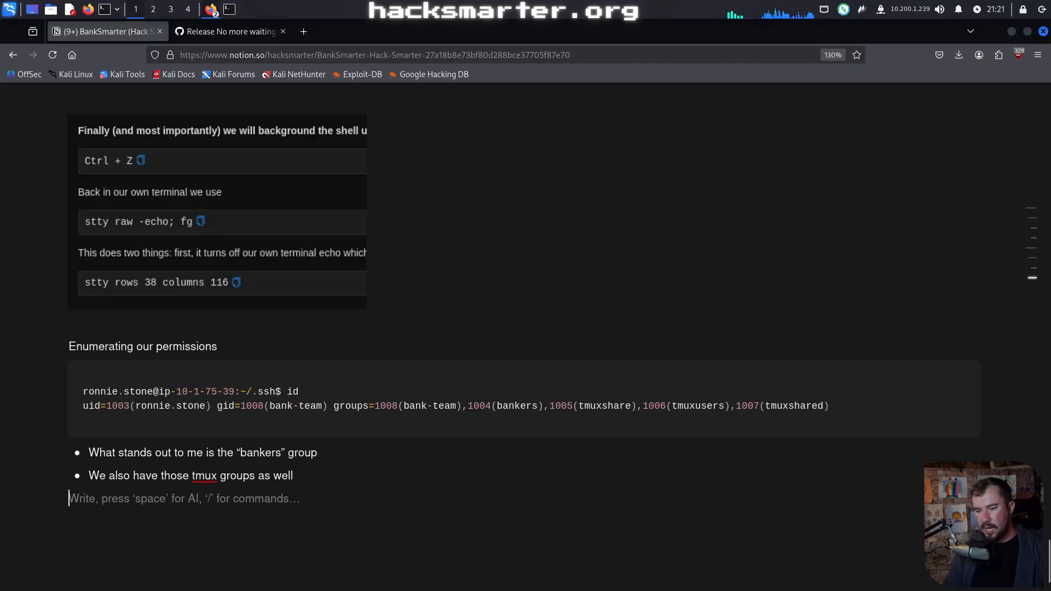